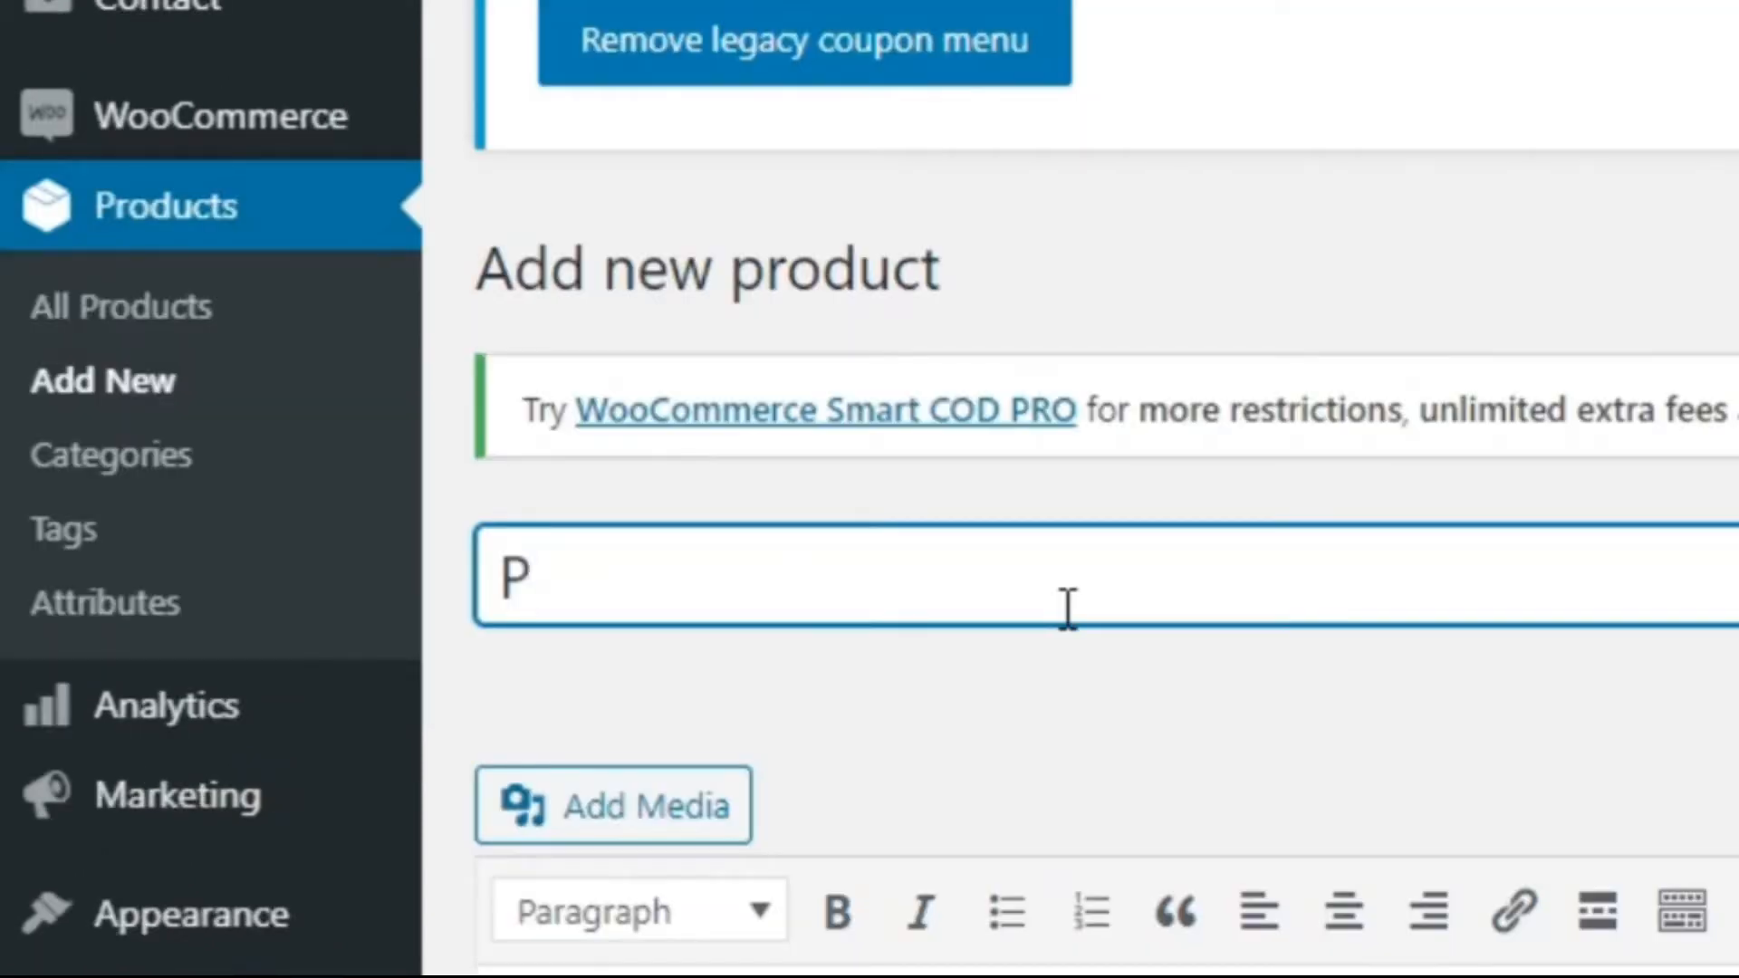
# Name the new product 'Product Name 1' with a Lorem Ipsum placeholder description.
pyautogui.write('rod')
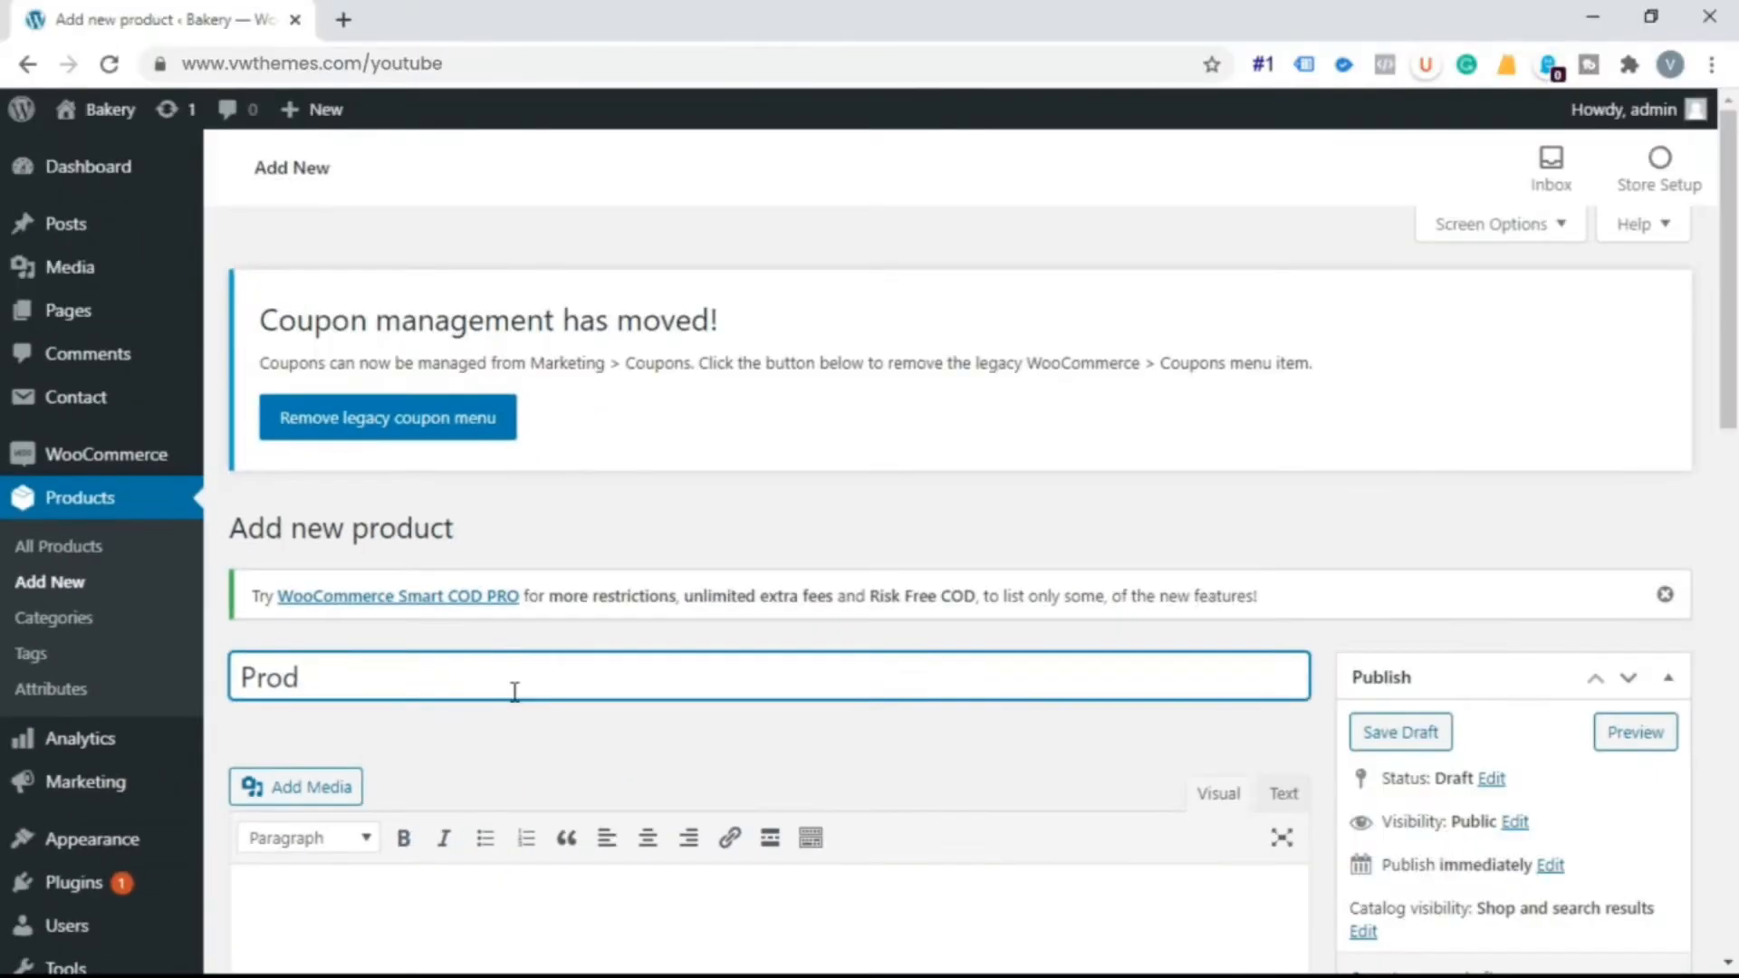
pyautogui.write('uct')
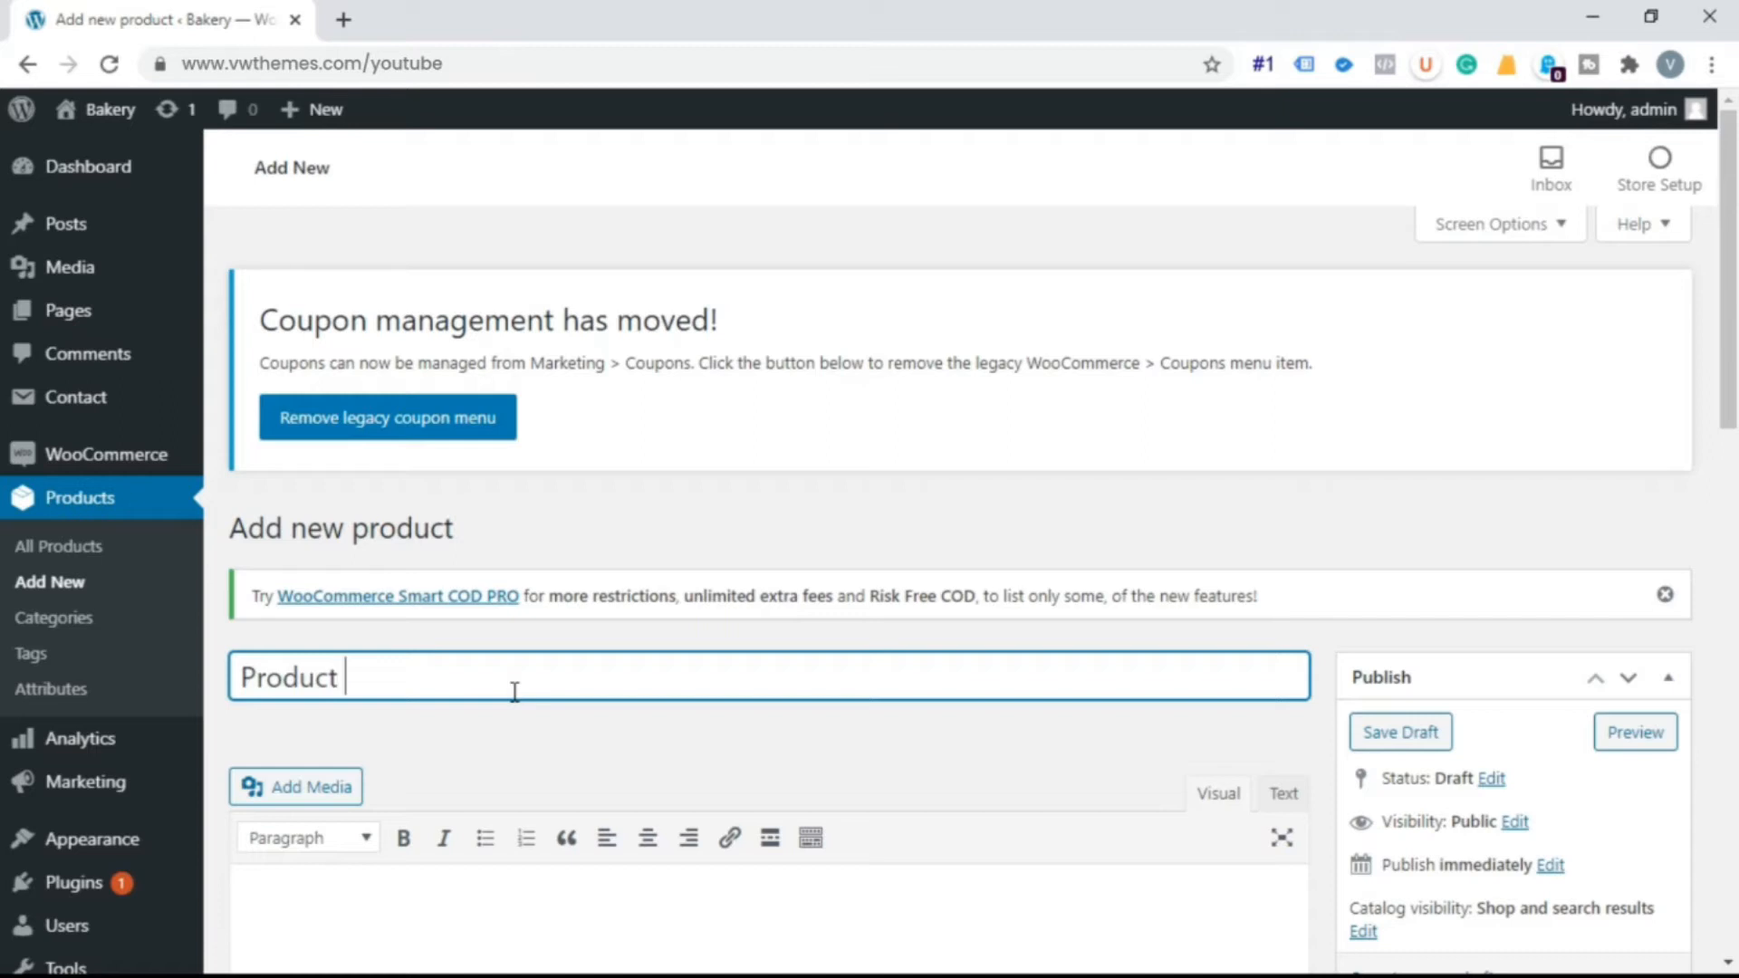
pyautogui.write('Name 1')
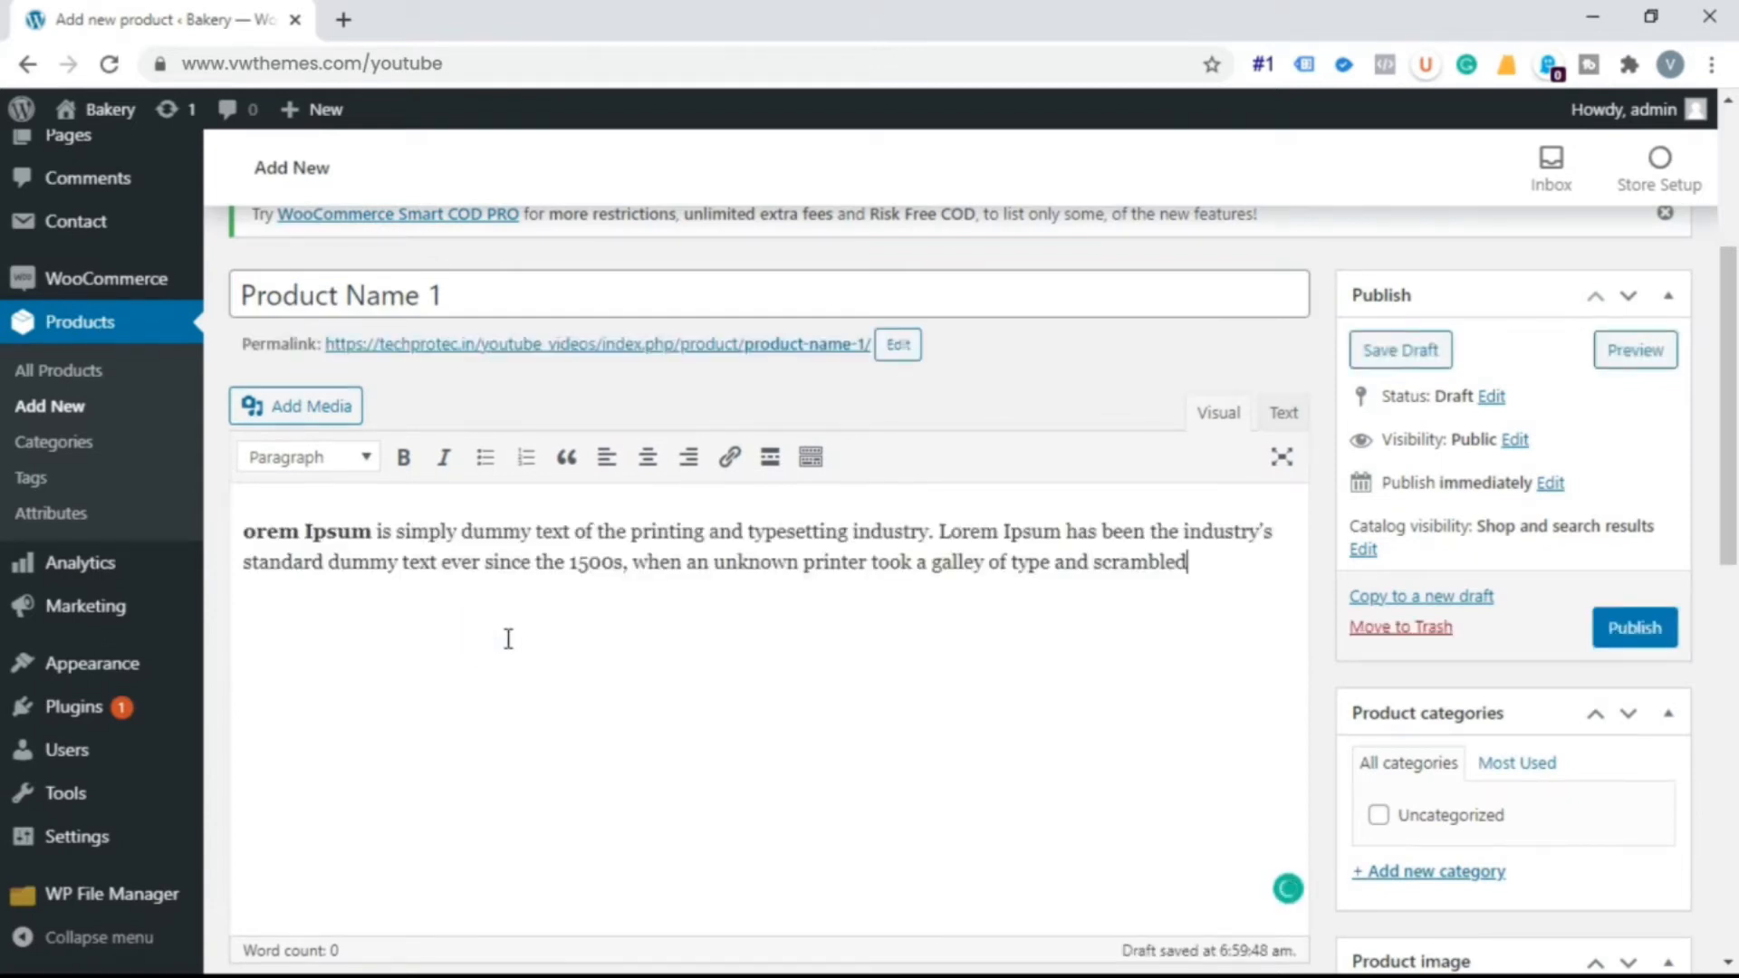
# Set the chocolate cupcake photo from the Media Library as the product image.
pyautogui.scroll(-3)
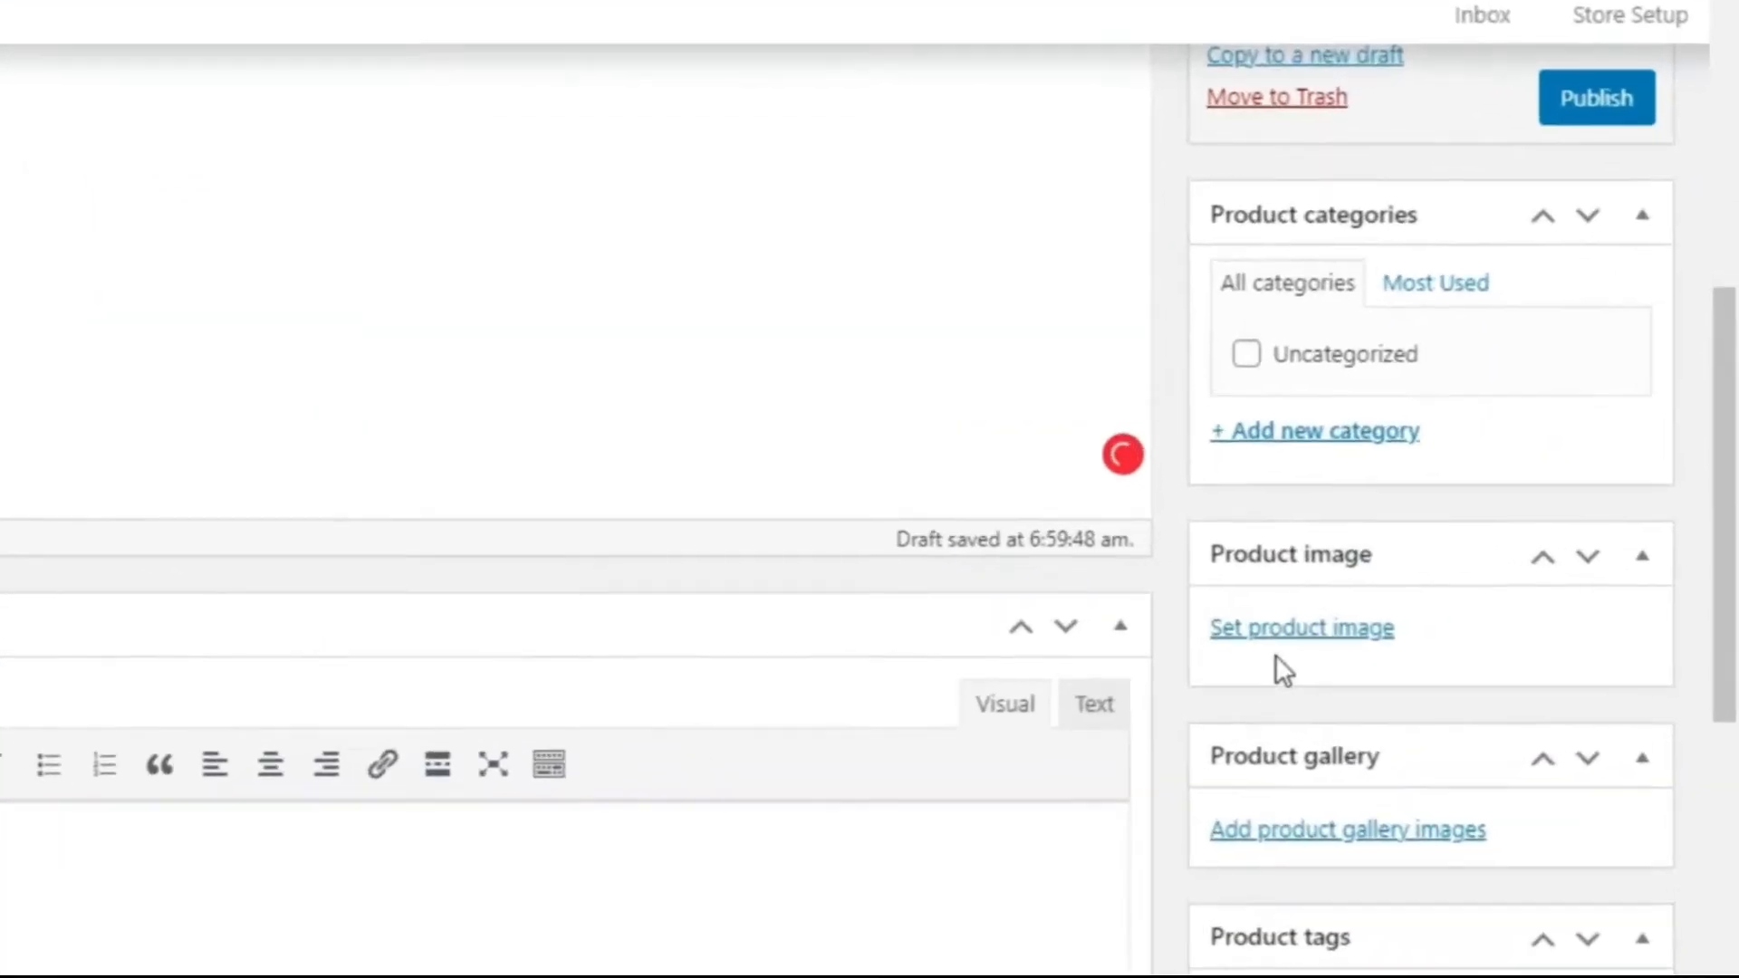
pyautogui.click(1301, 627)
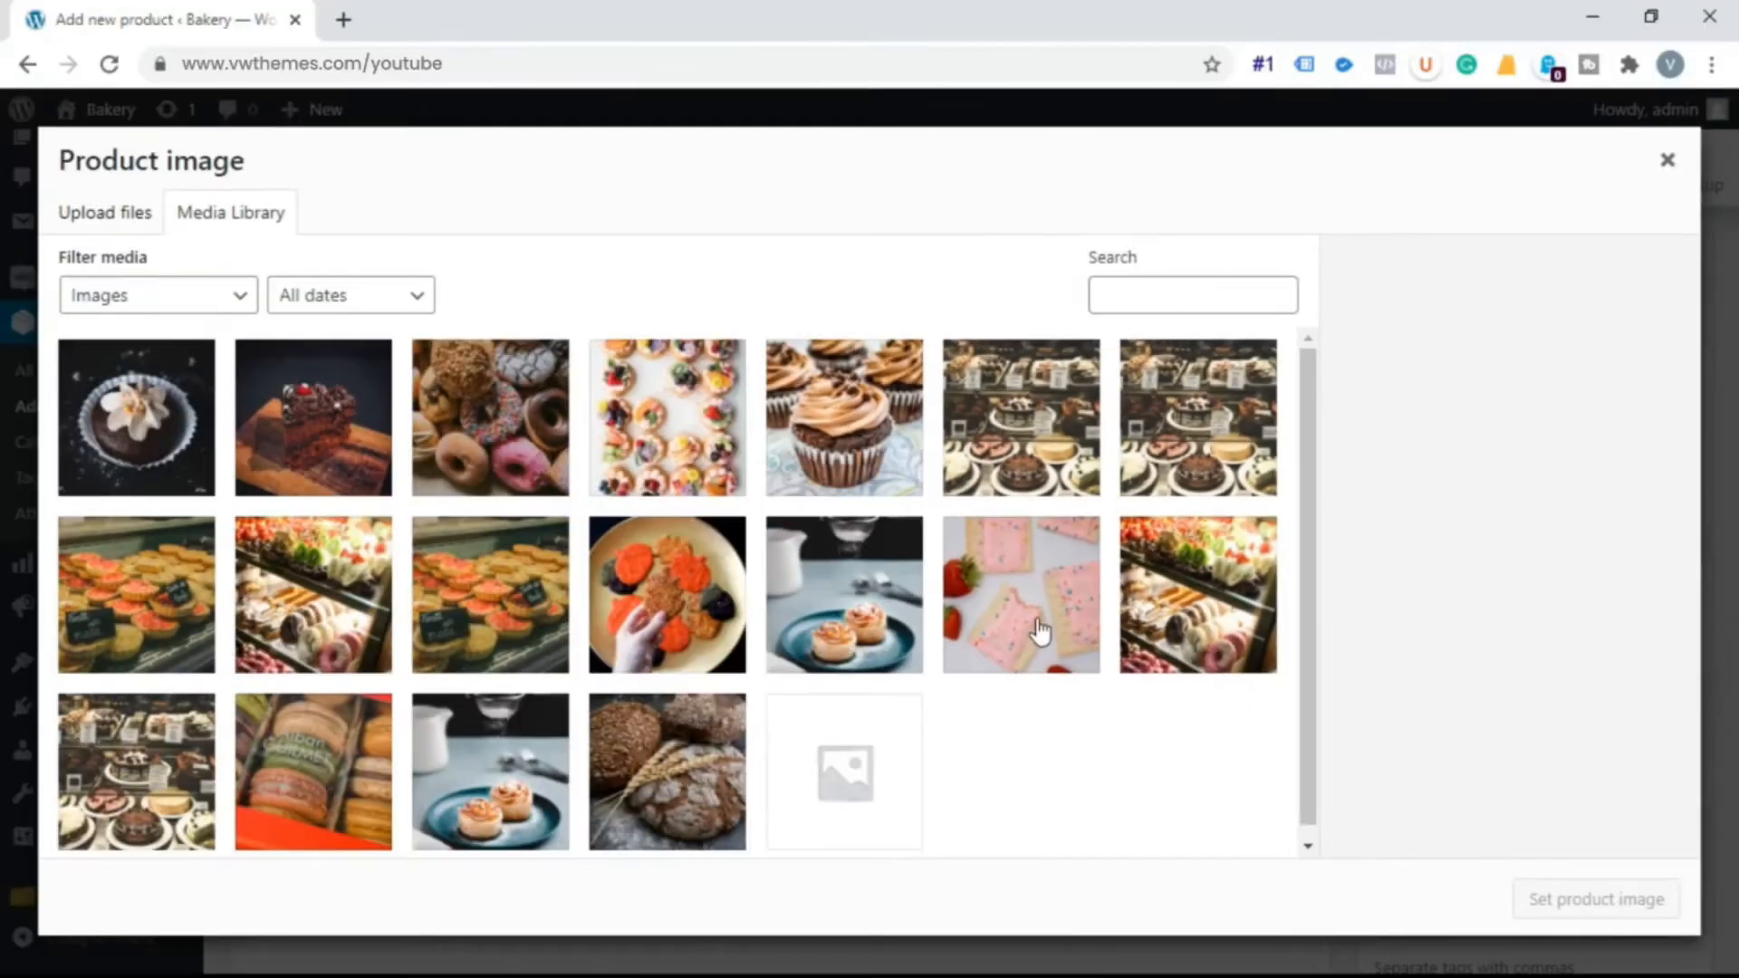
pyautogui.click(136, 417)
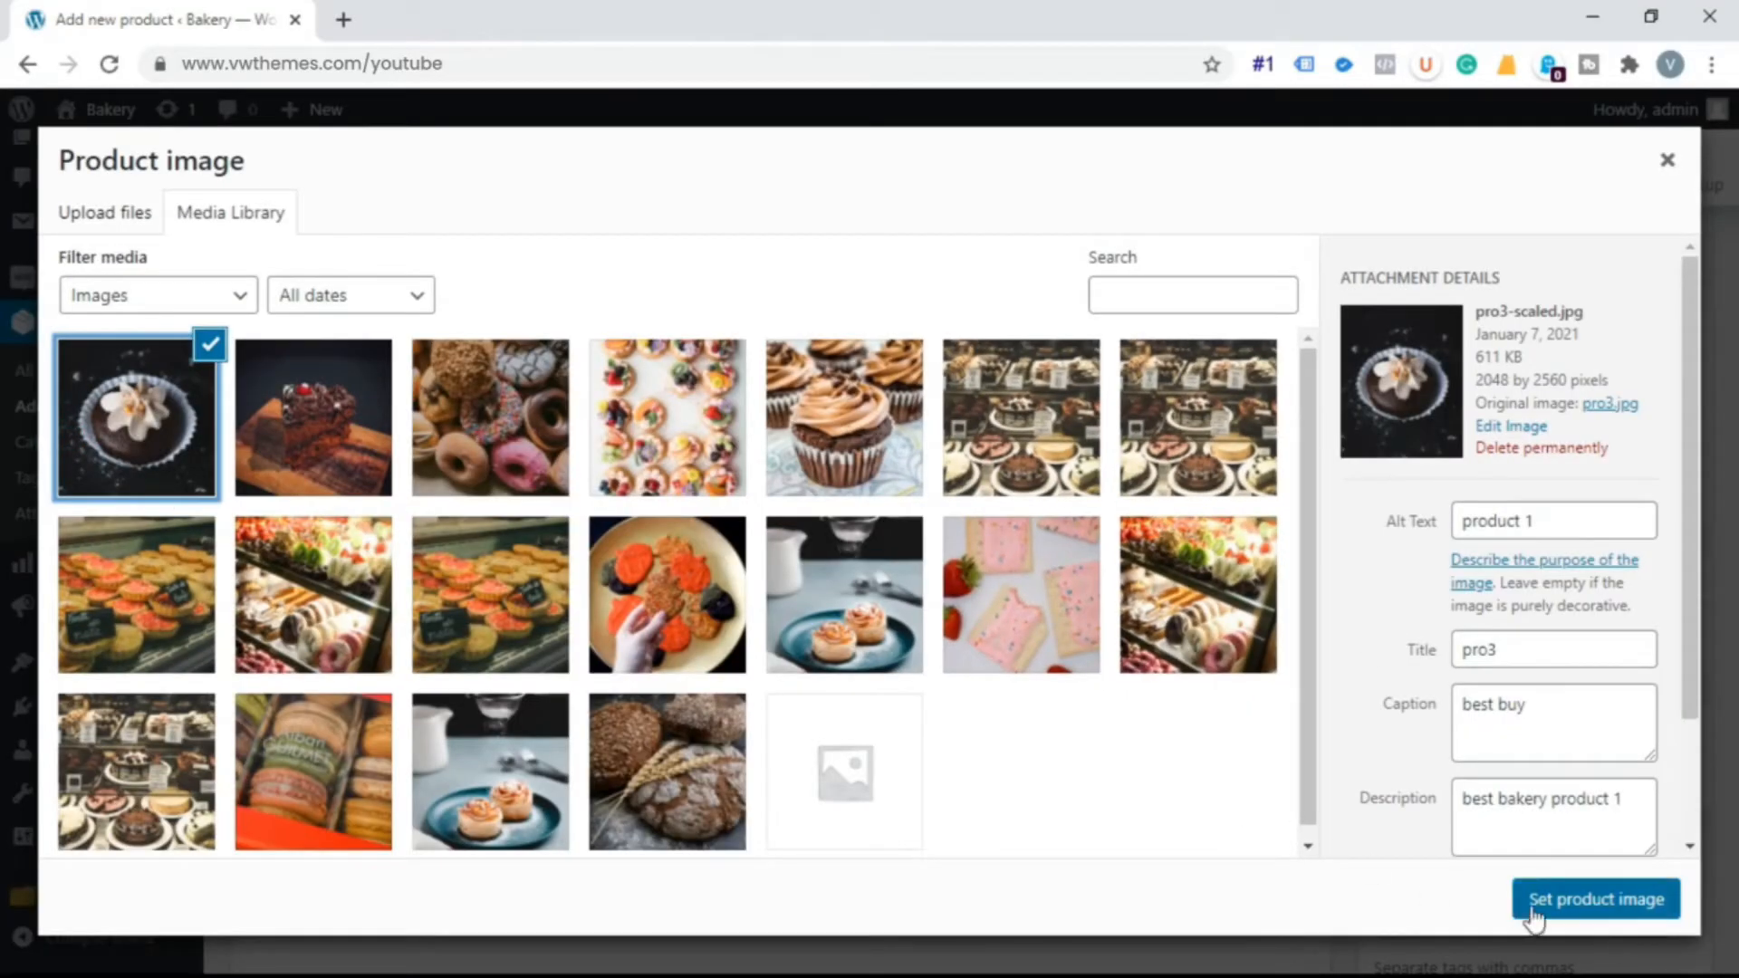
pyautogui.scroll(-3)
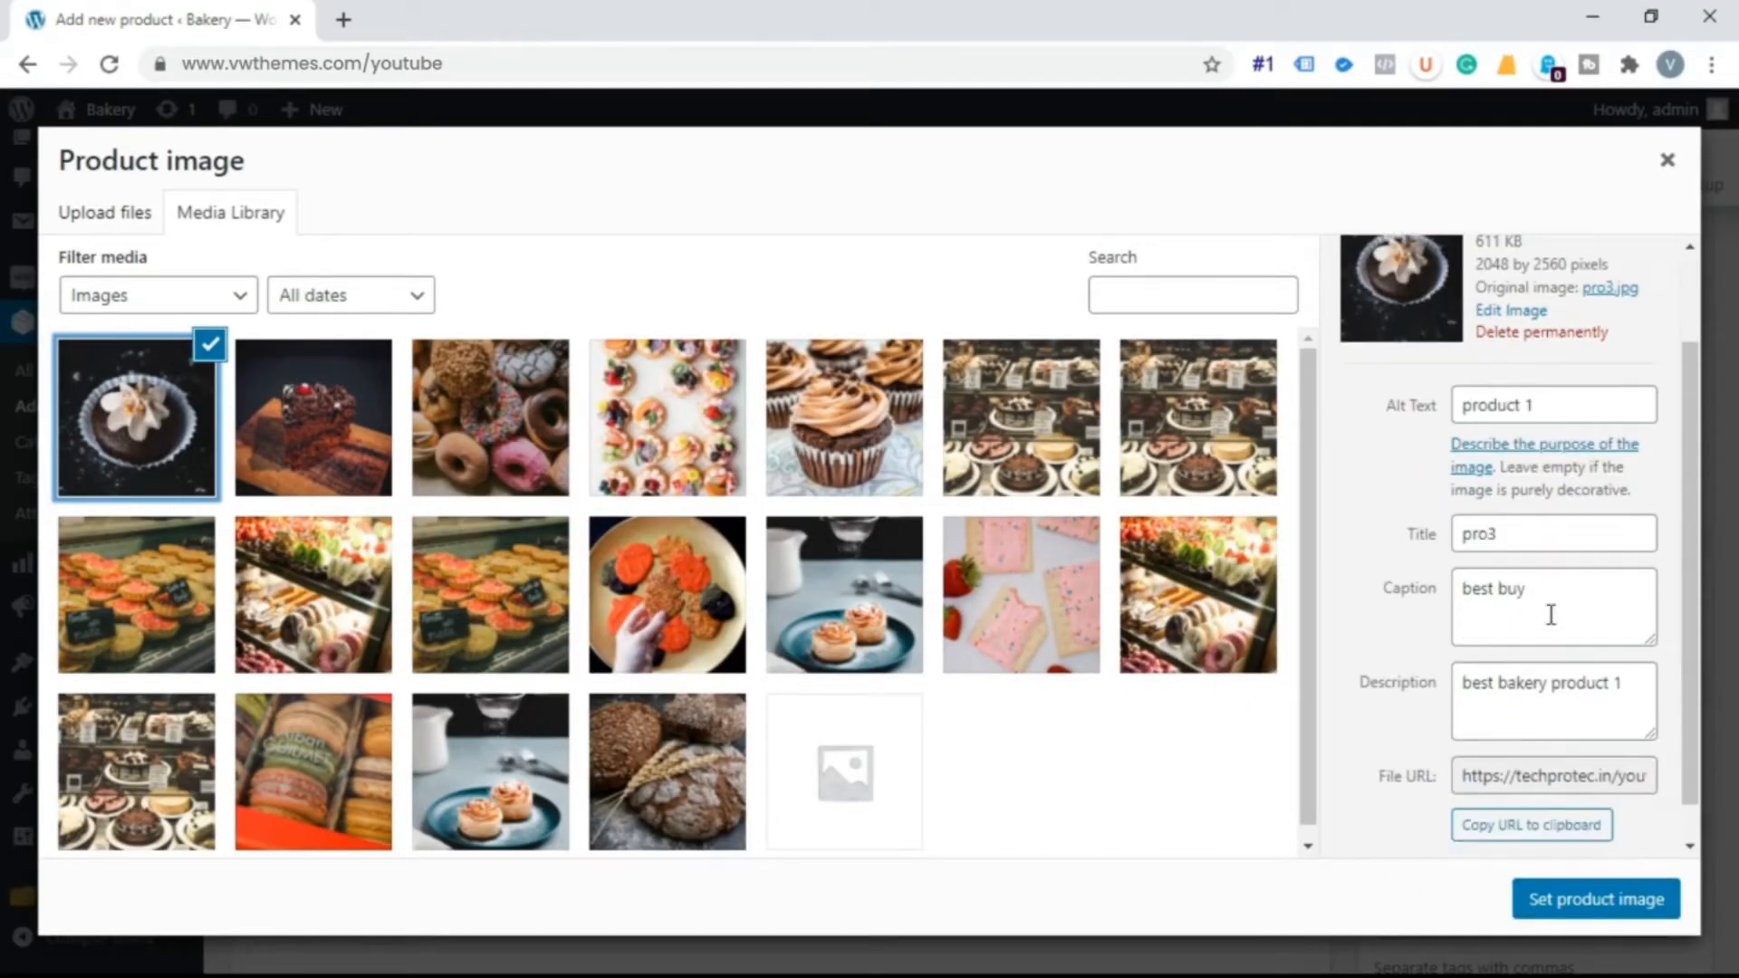
pyautogui.click(1594, 900)
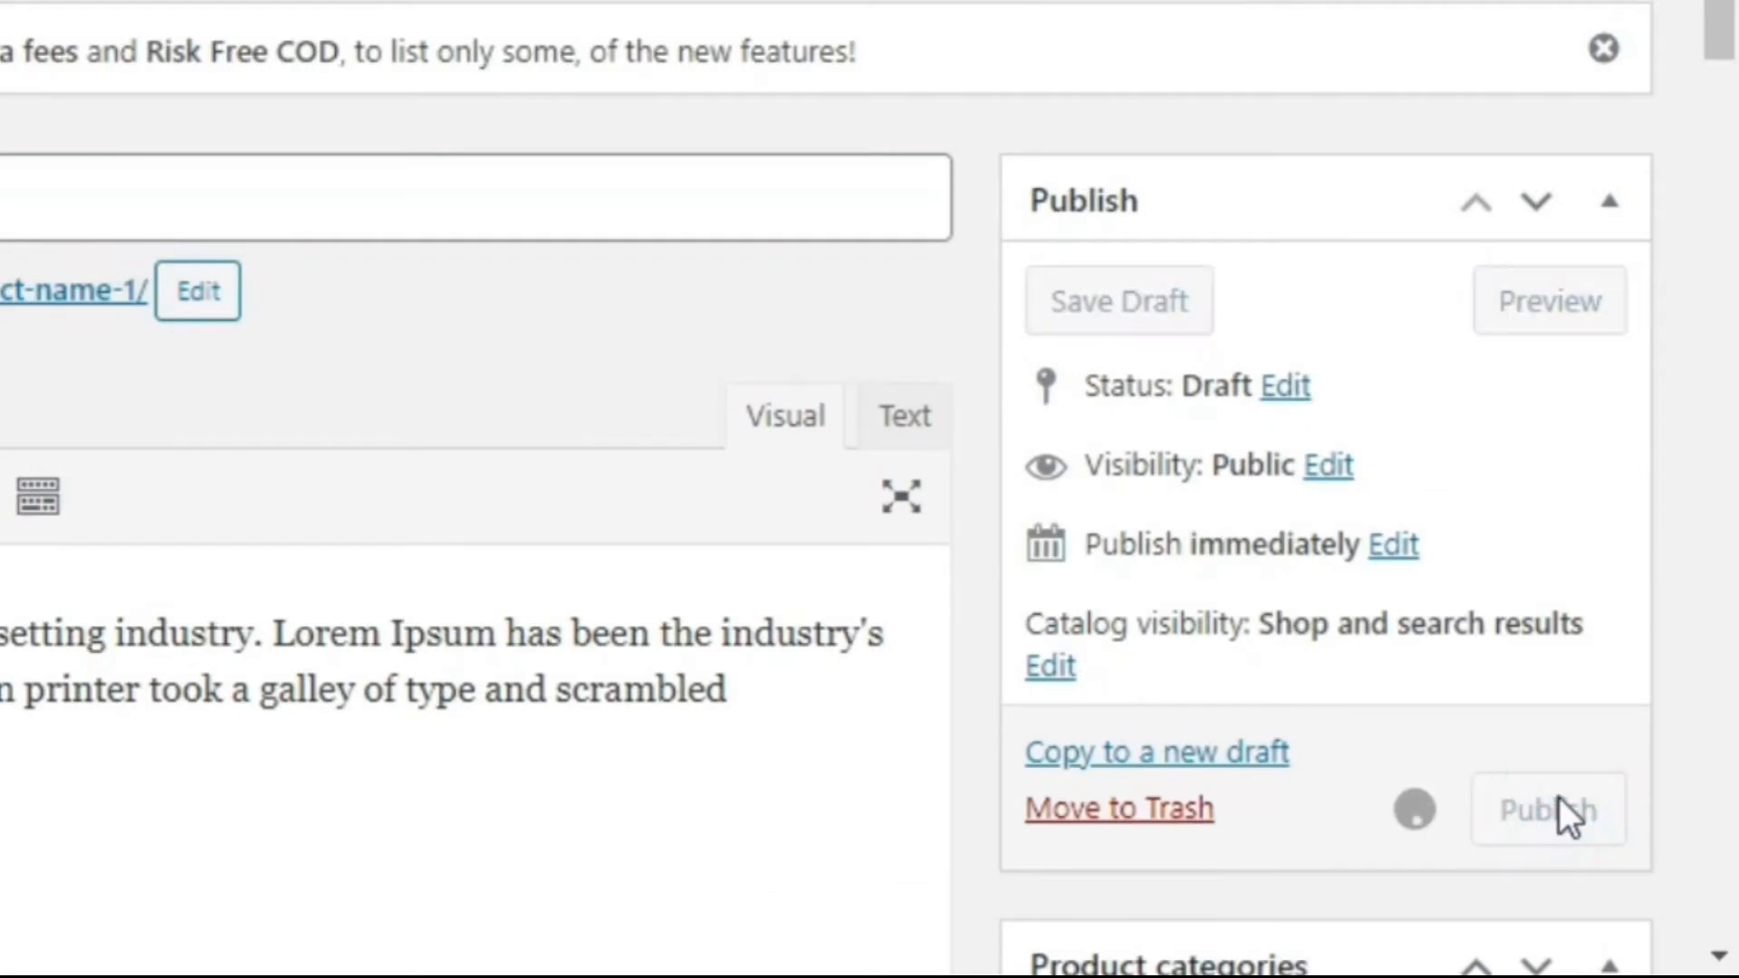
# Publish Product Name 1 so it goes live.
pyautogui.click(1546, 810)
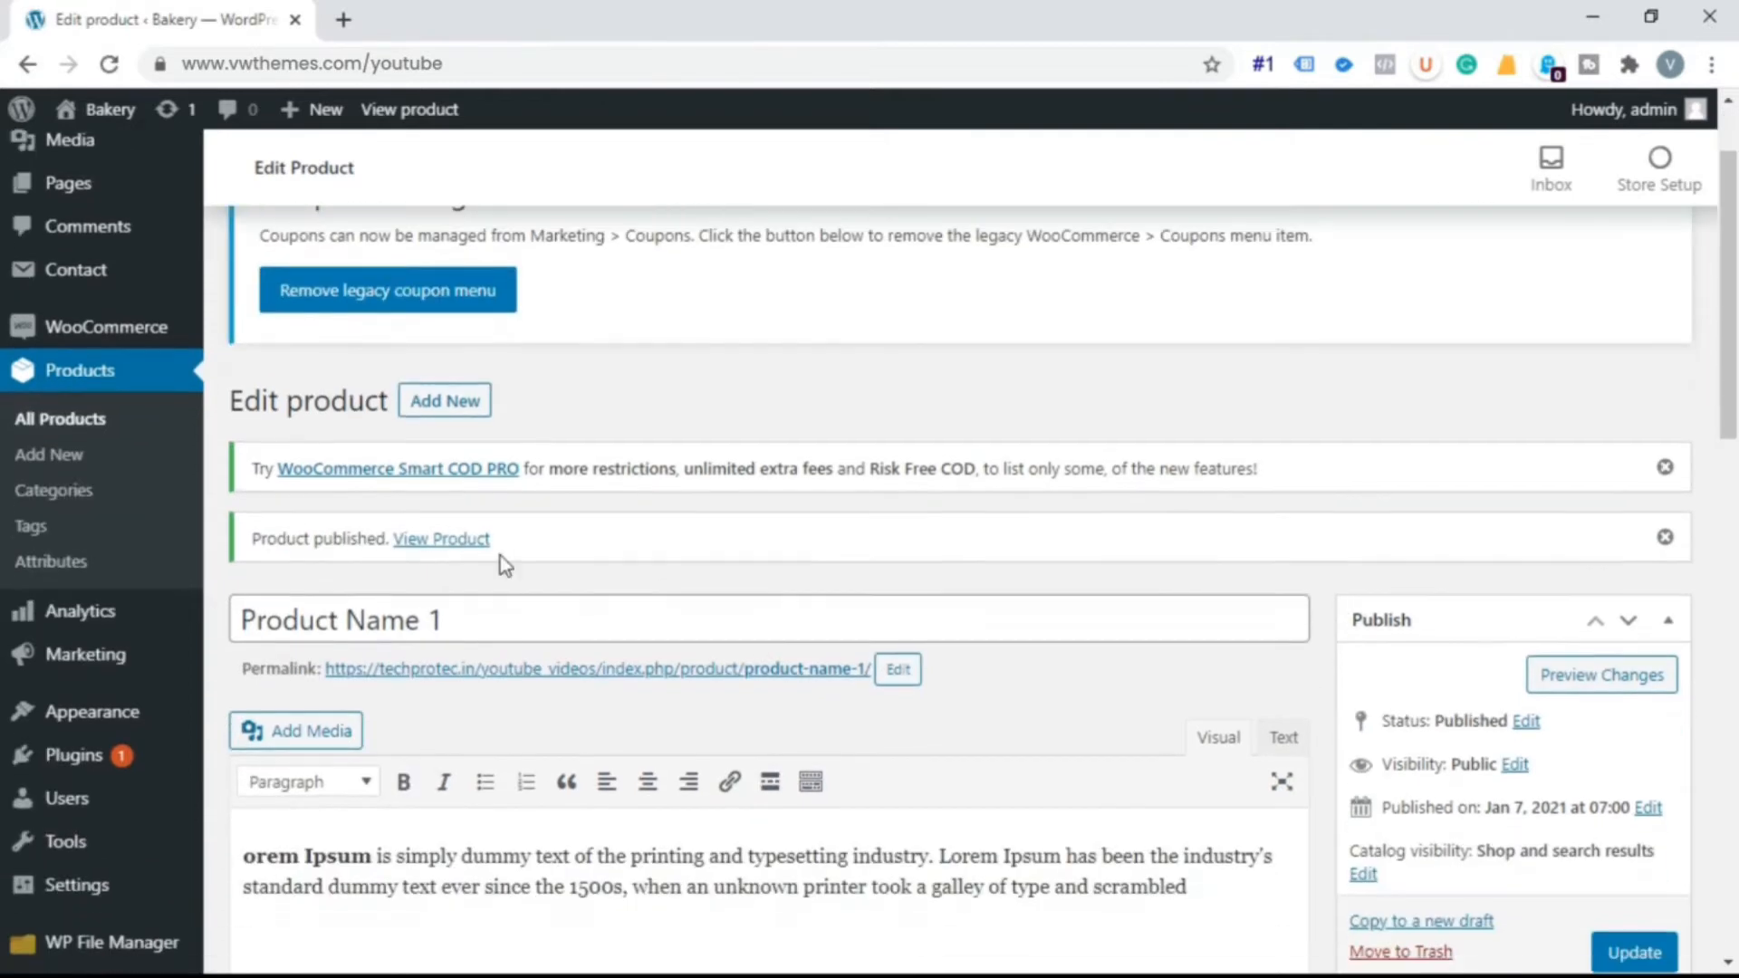
pyautogui.moveTo(60, 419)
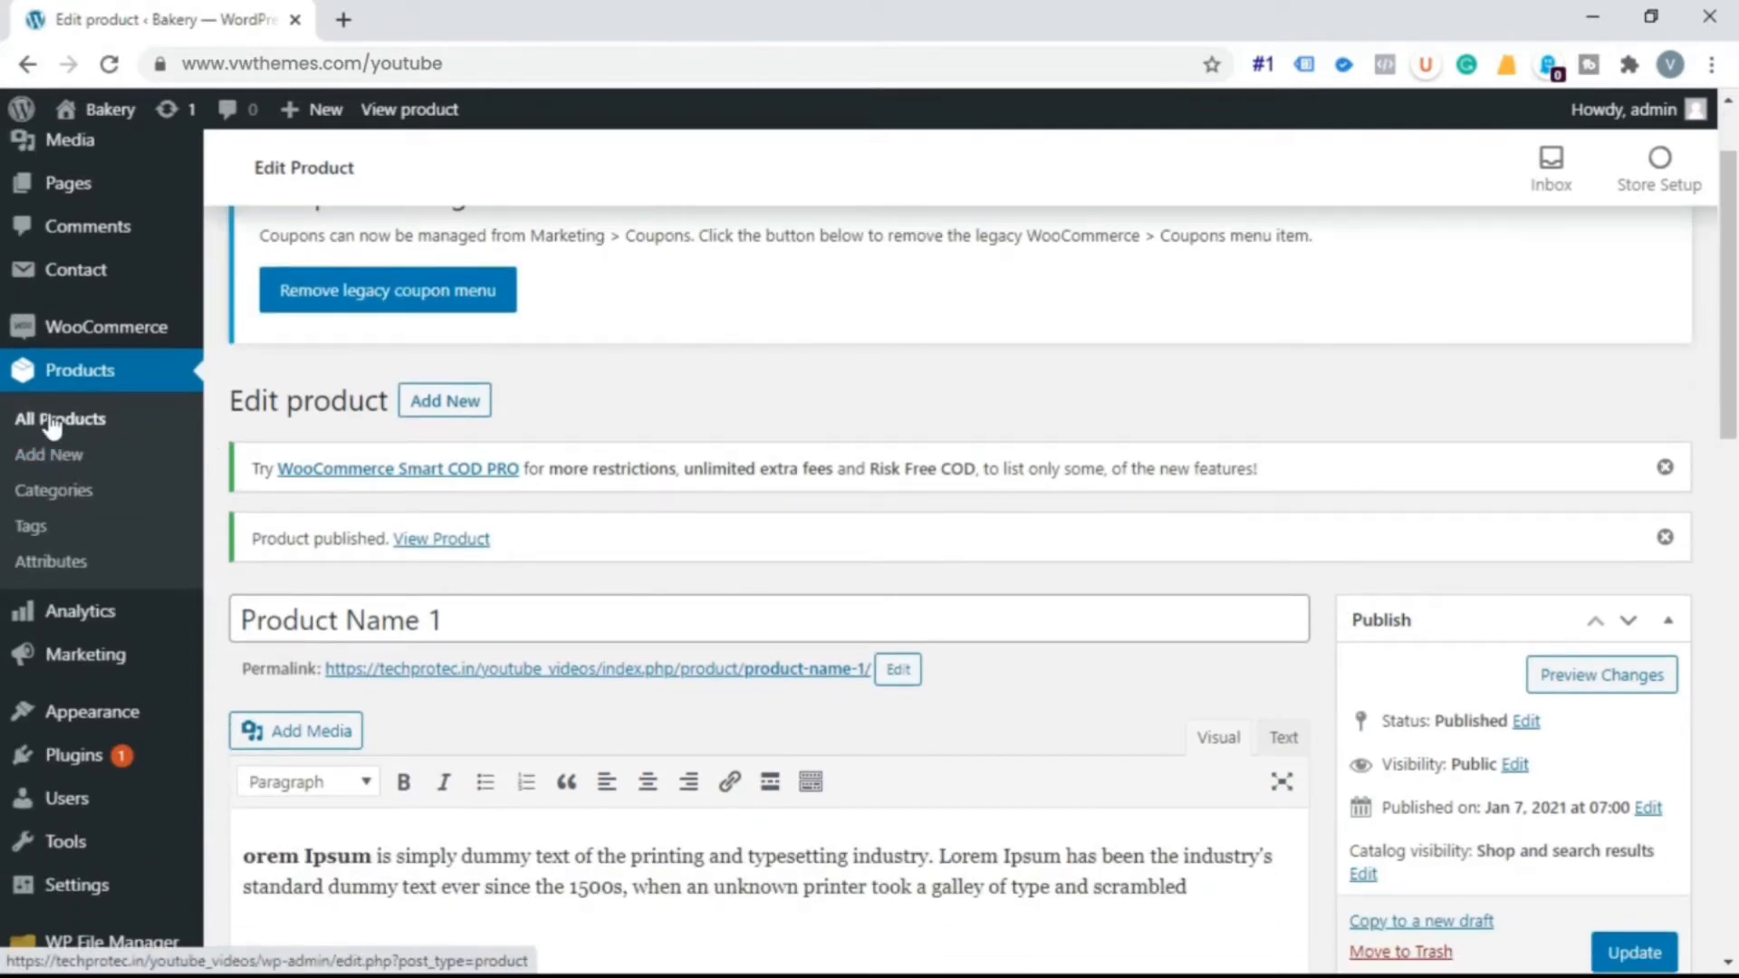
# Show the All Products list with Product Name 1 and its cupcake thumbnail on top.
pyautogui.click(58, 418)
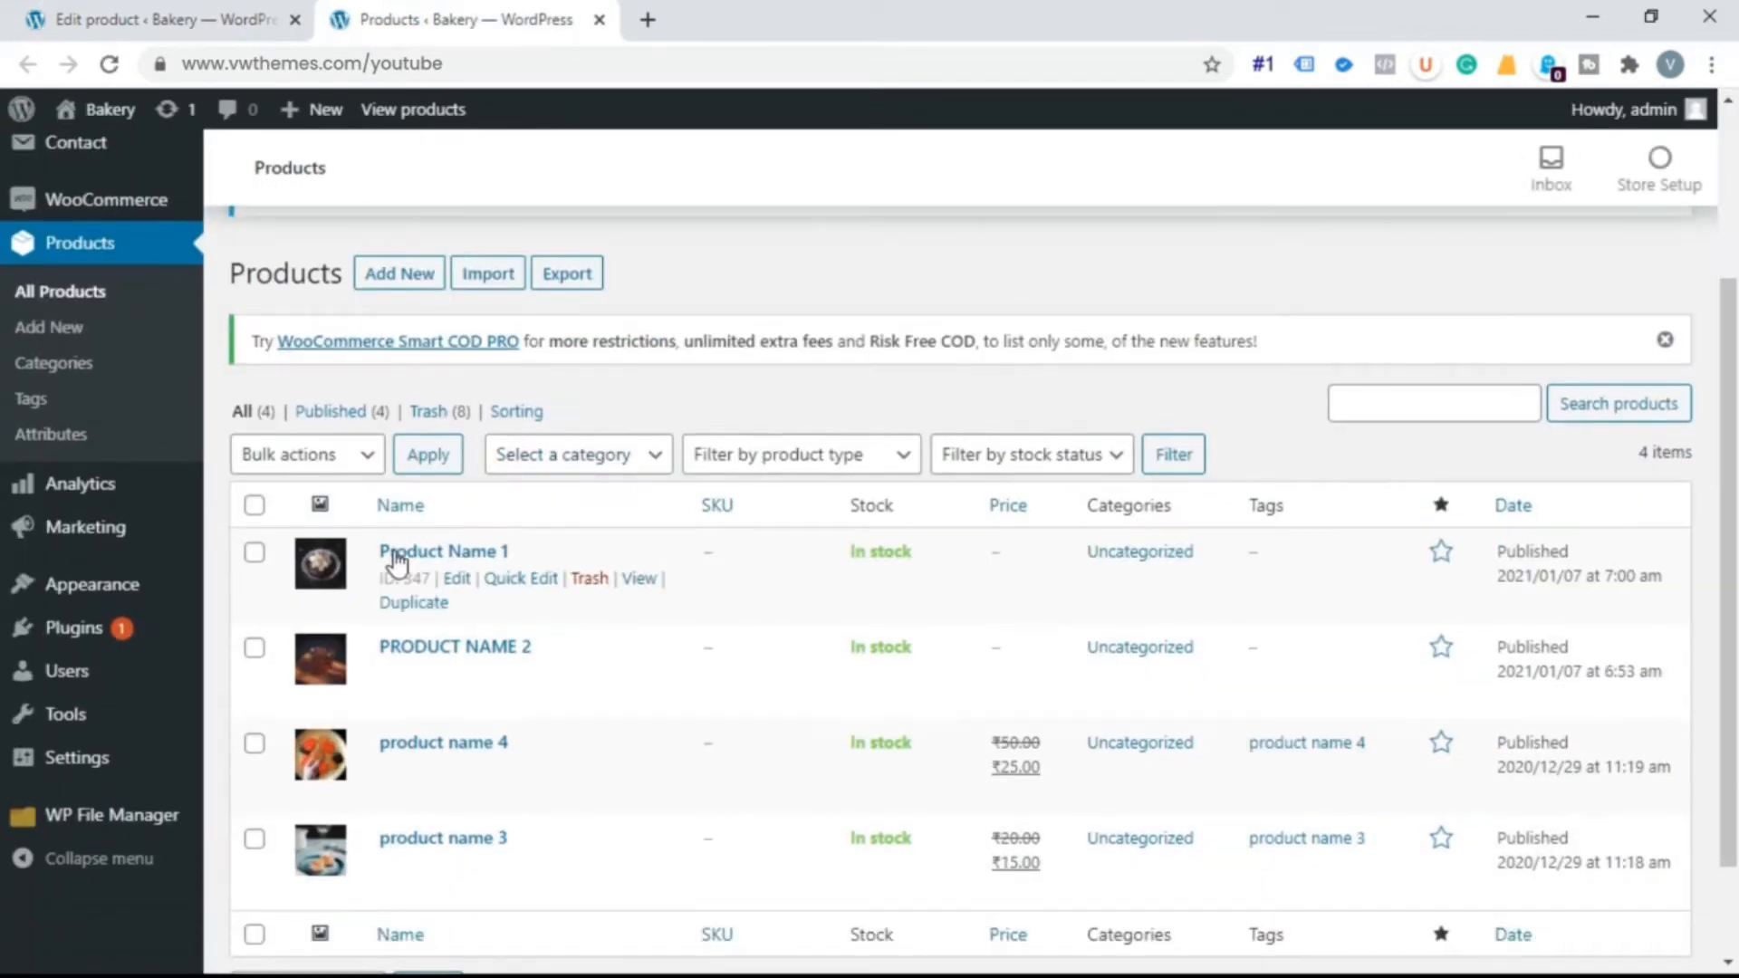
pyautogui.scroll(-3)
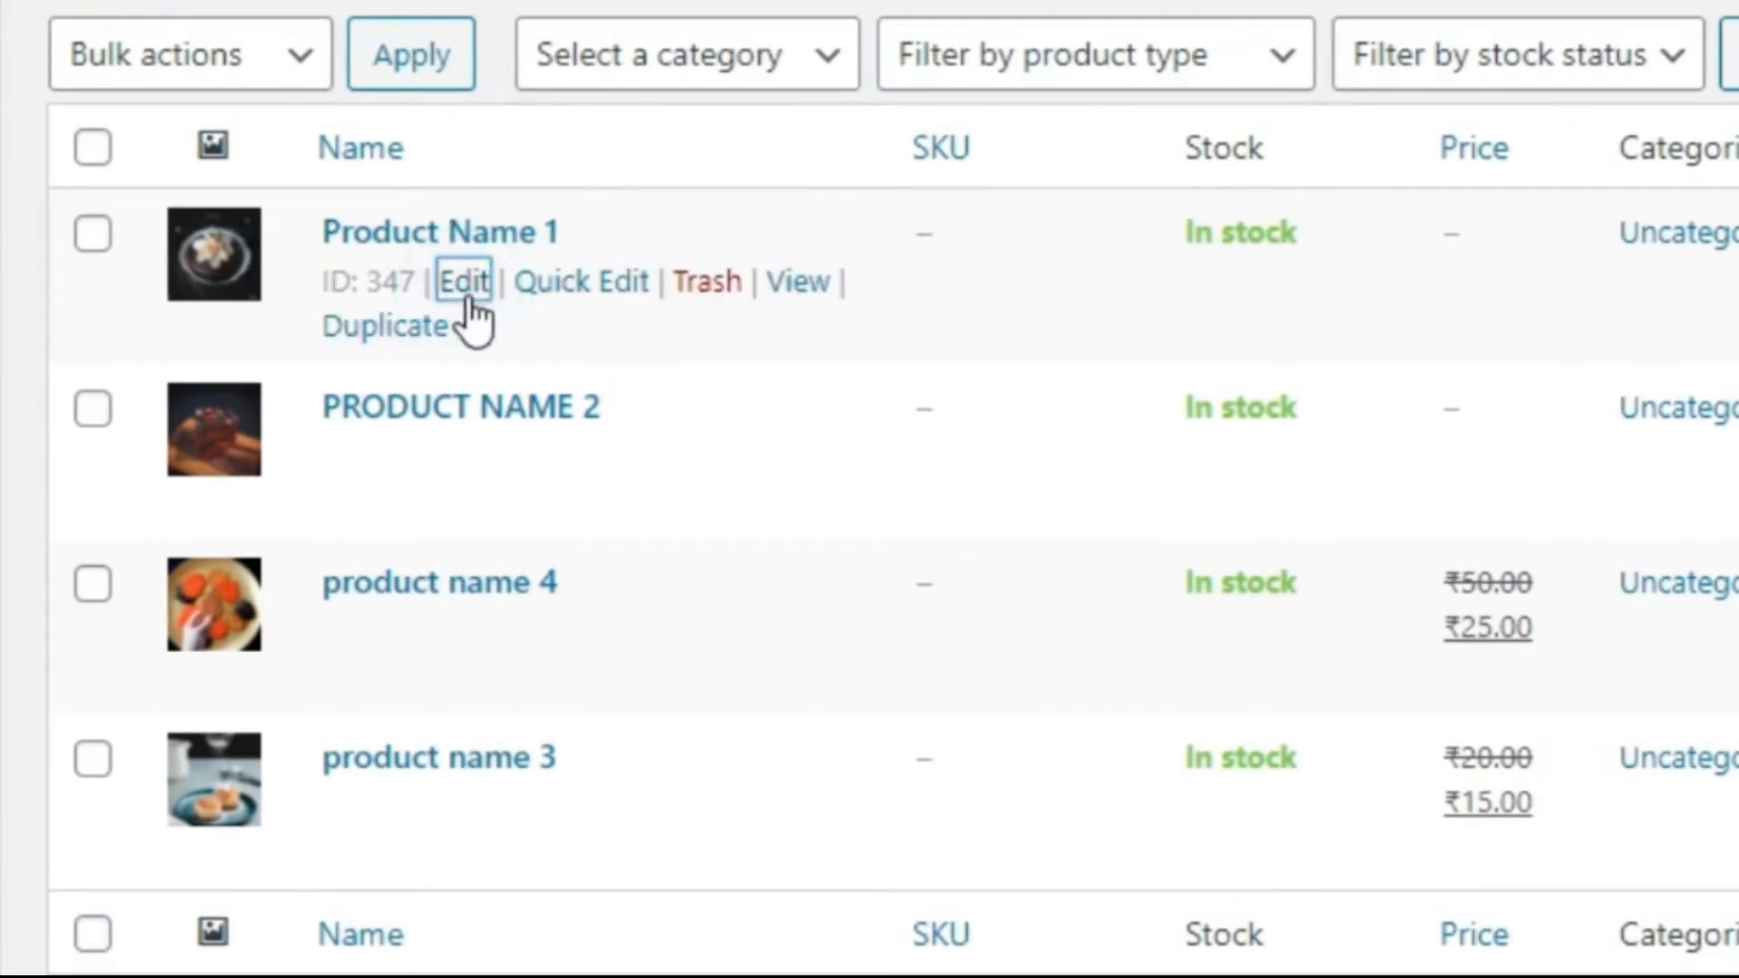
# Edit Product Name 1 to a regular price of 50 and sale price of 30, then update it.
pyautogui.click(466, 281)
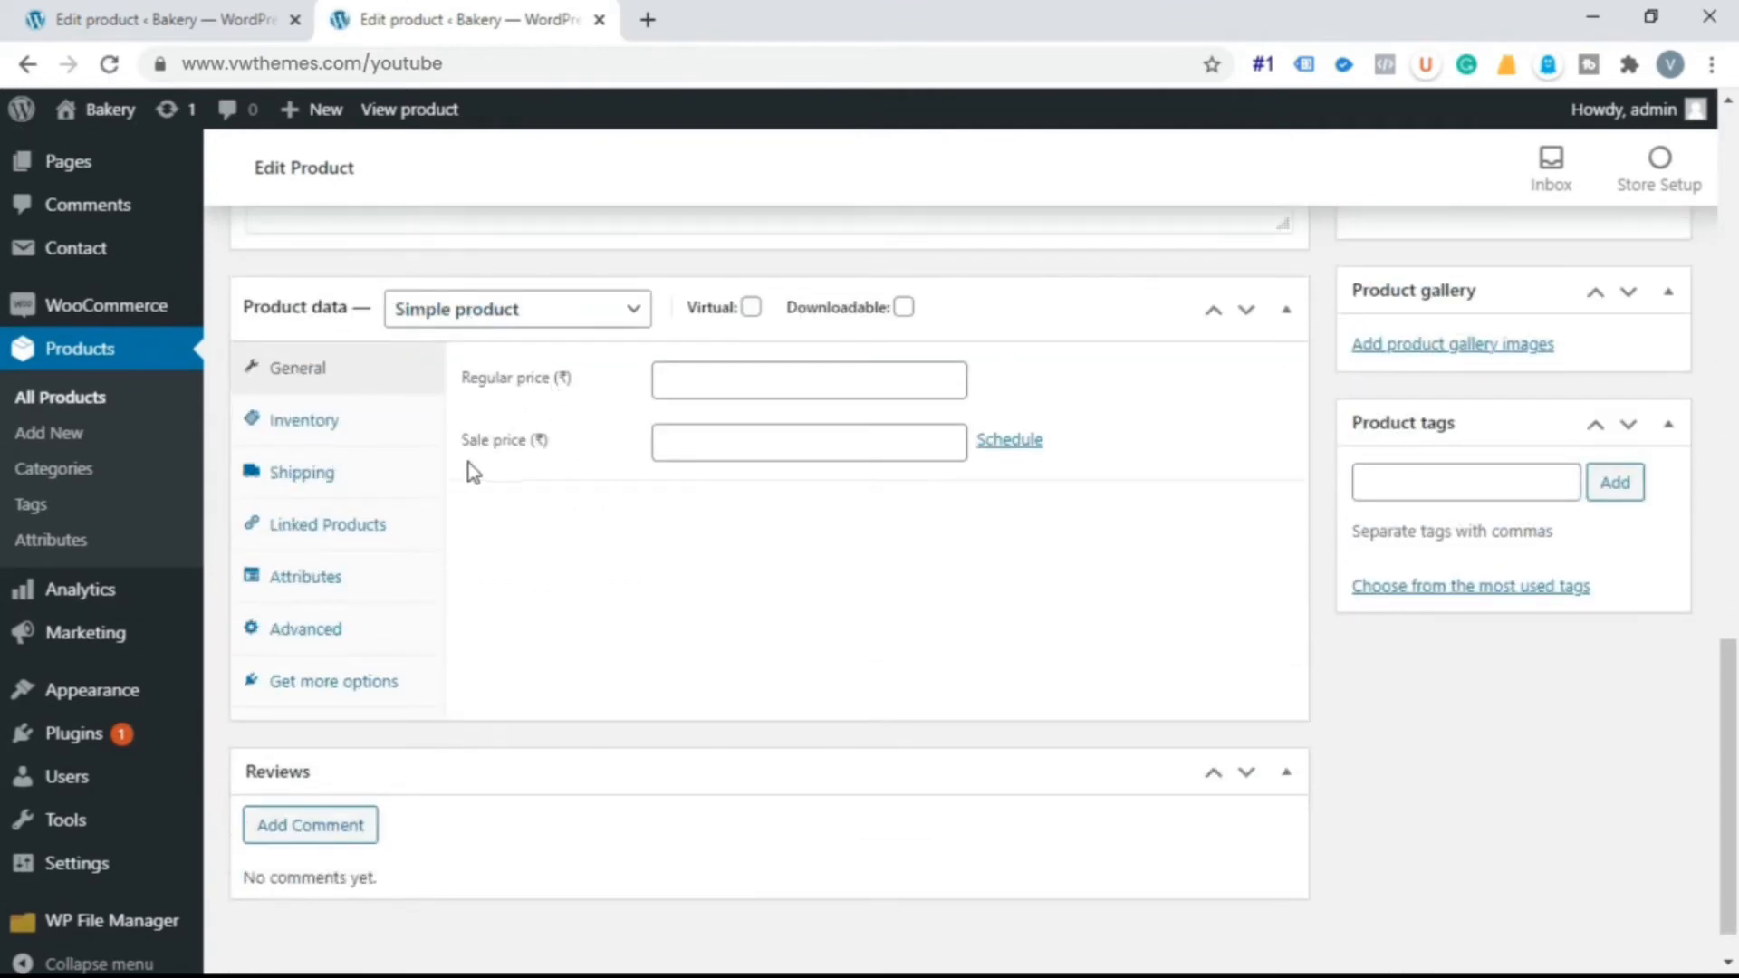
pyautogui.click(808, 379)
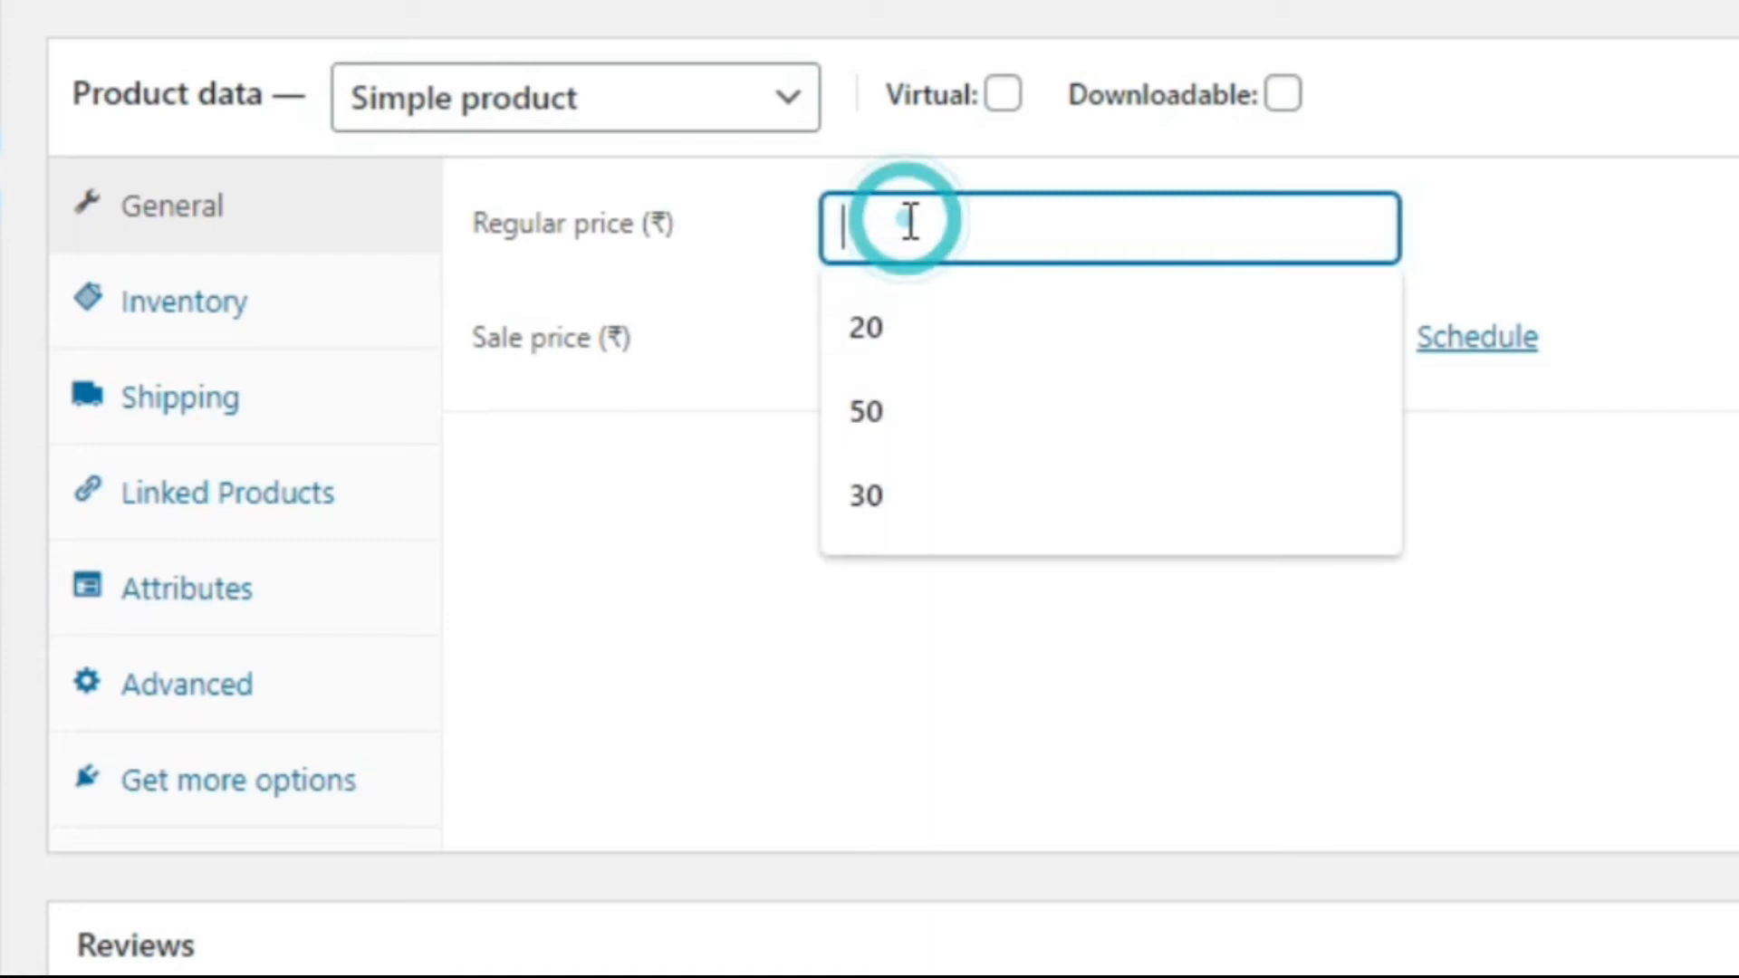
pyautogui.click(864, 411)
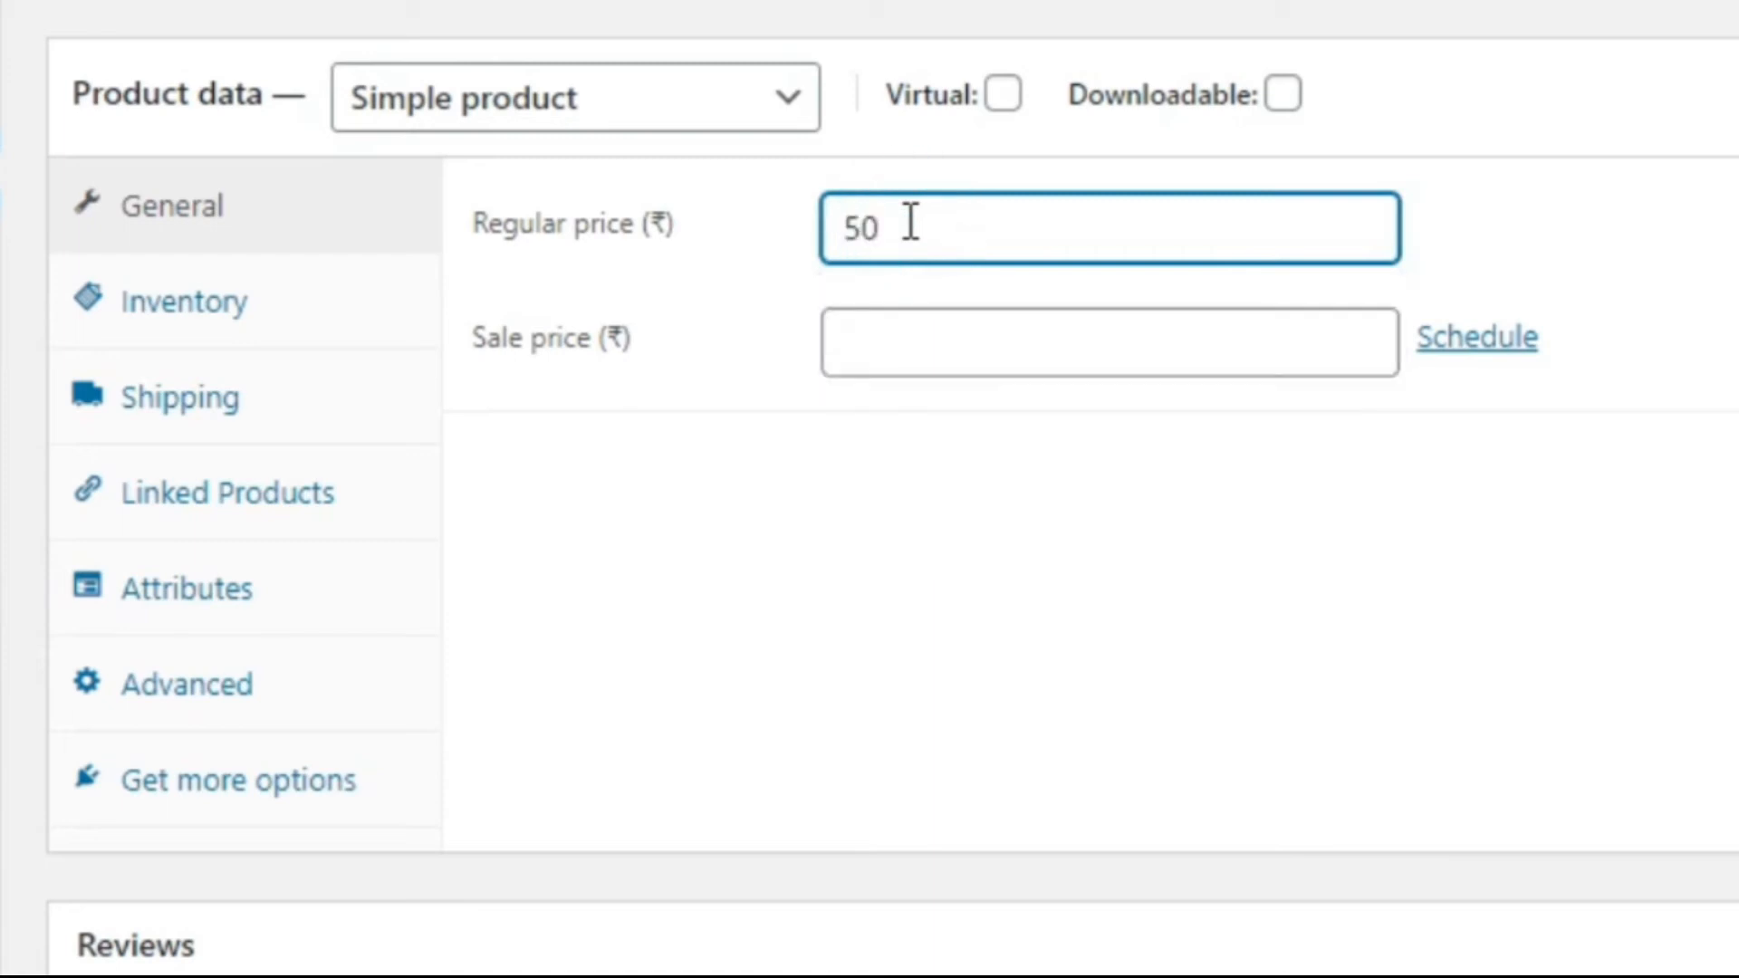
pyautogui.write('30')
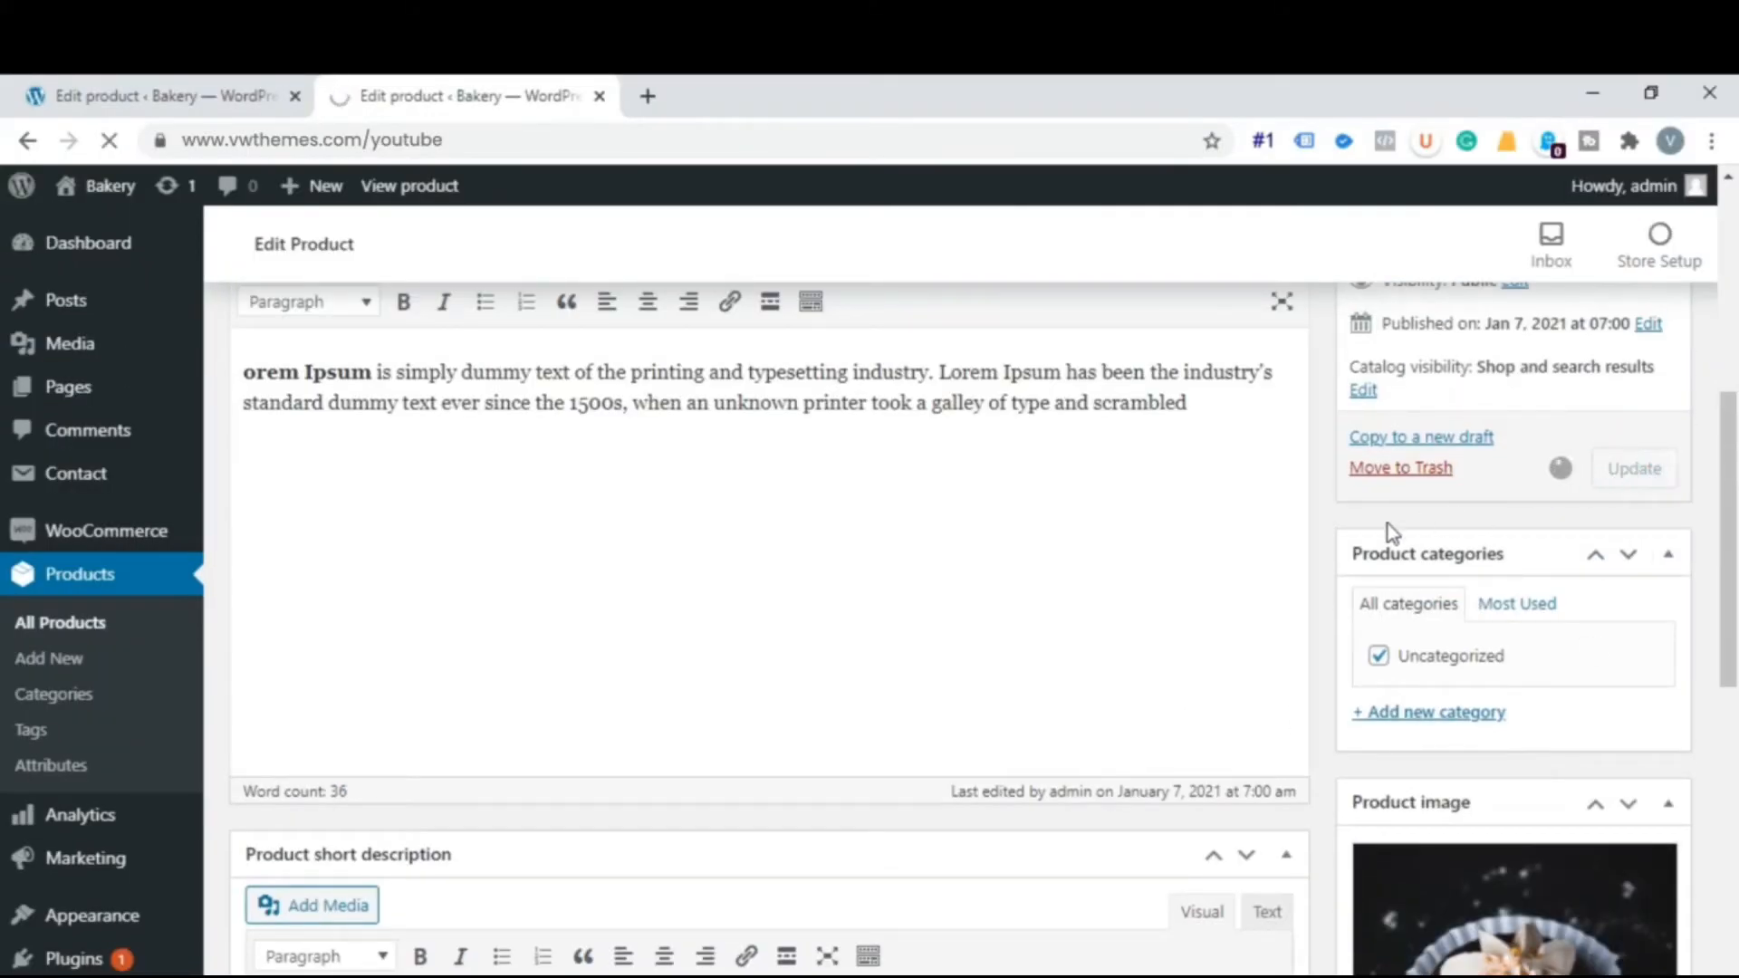
pyautogui.click(1632, 467)
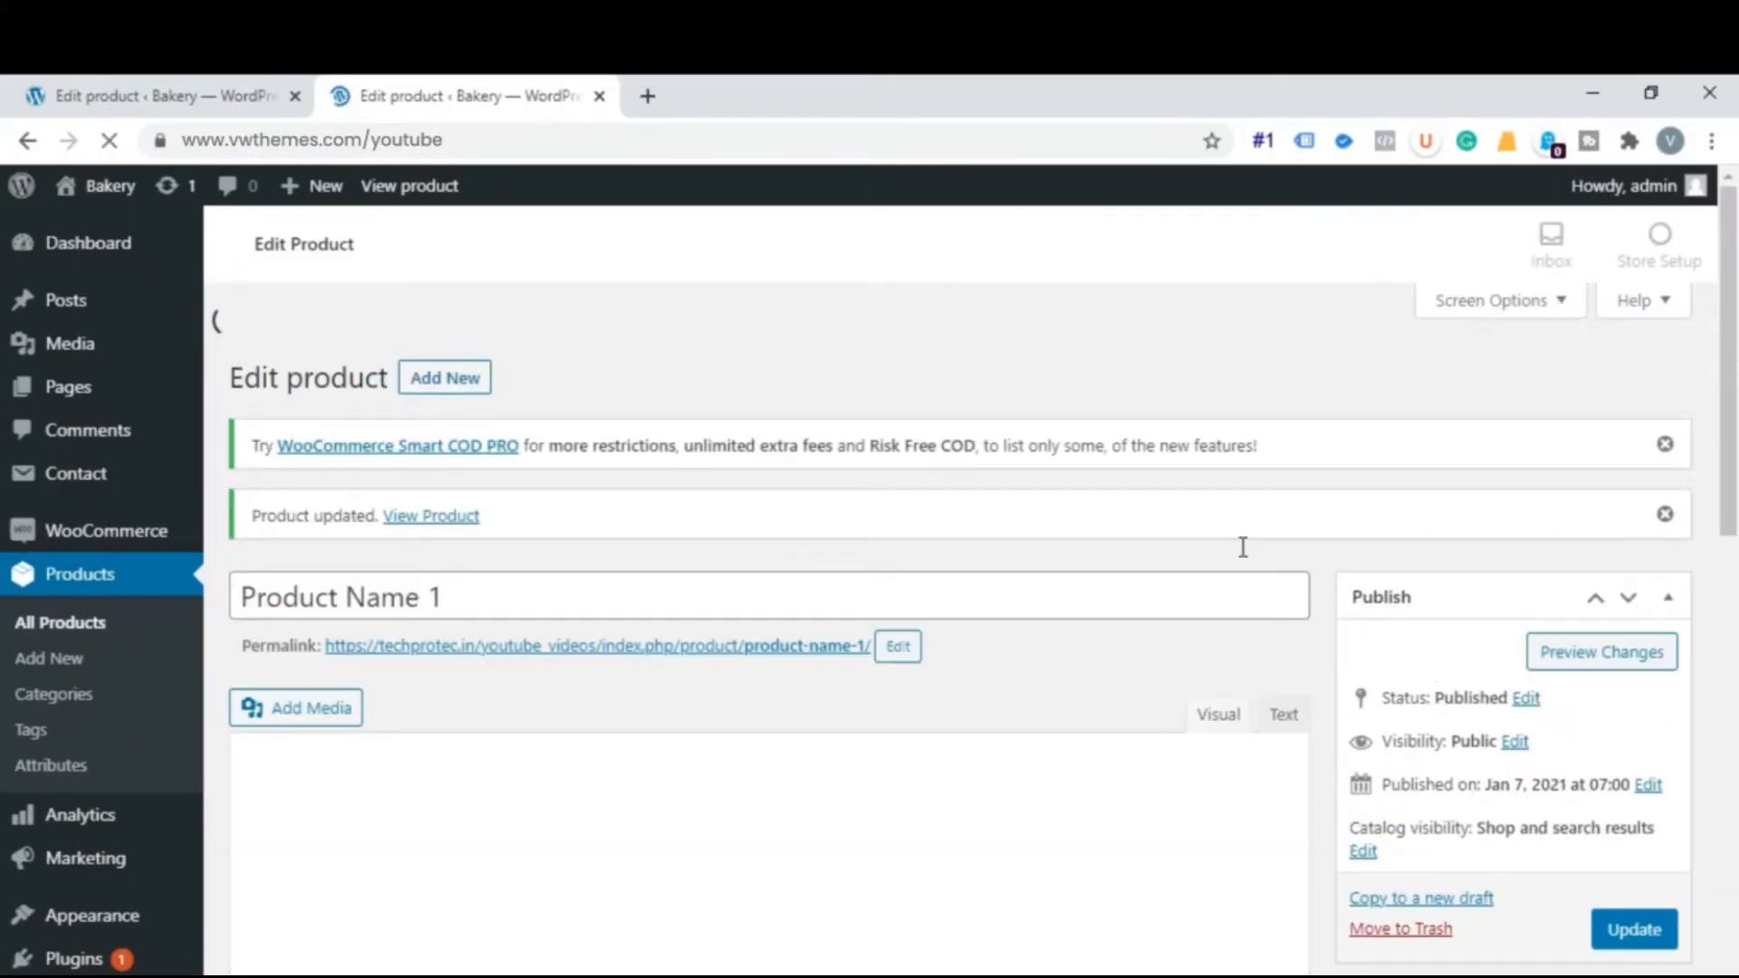
pyautogui.scroll(-3)
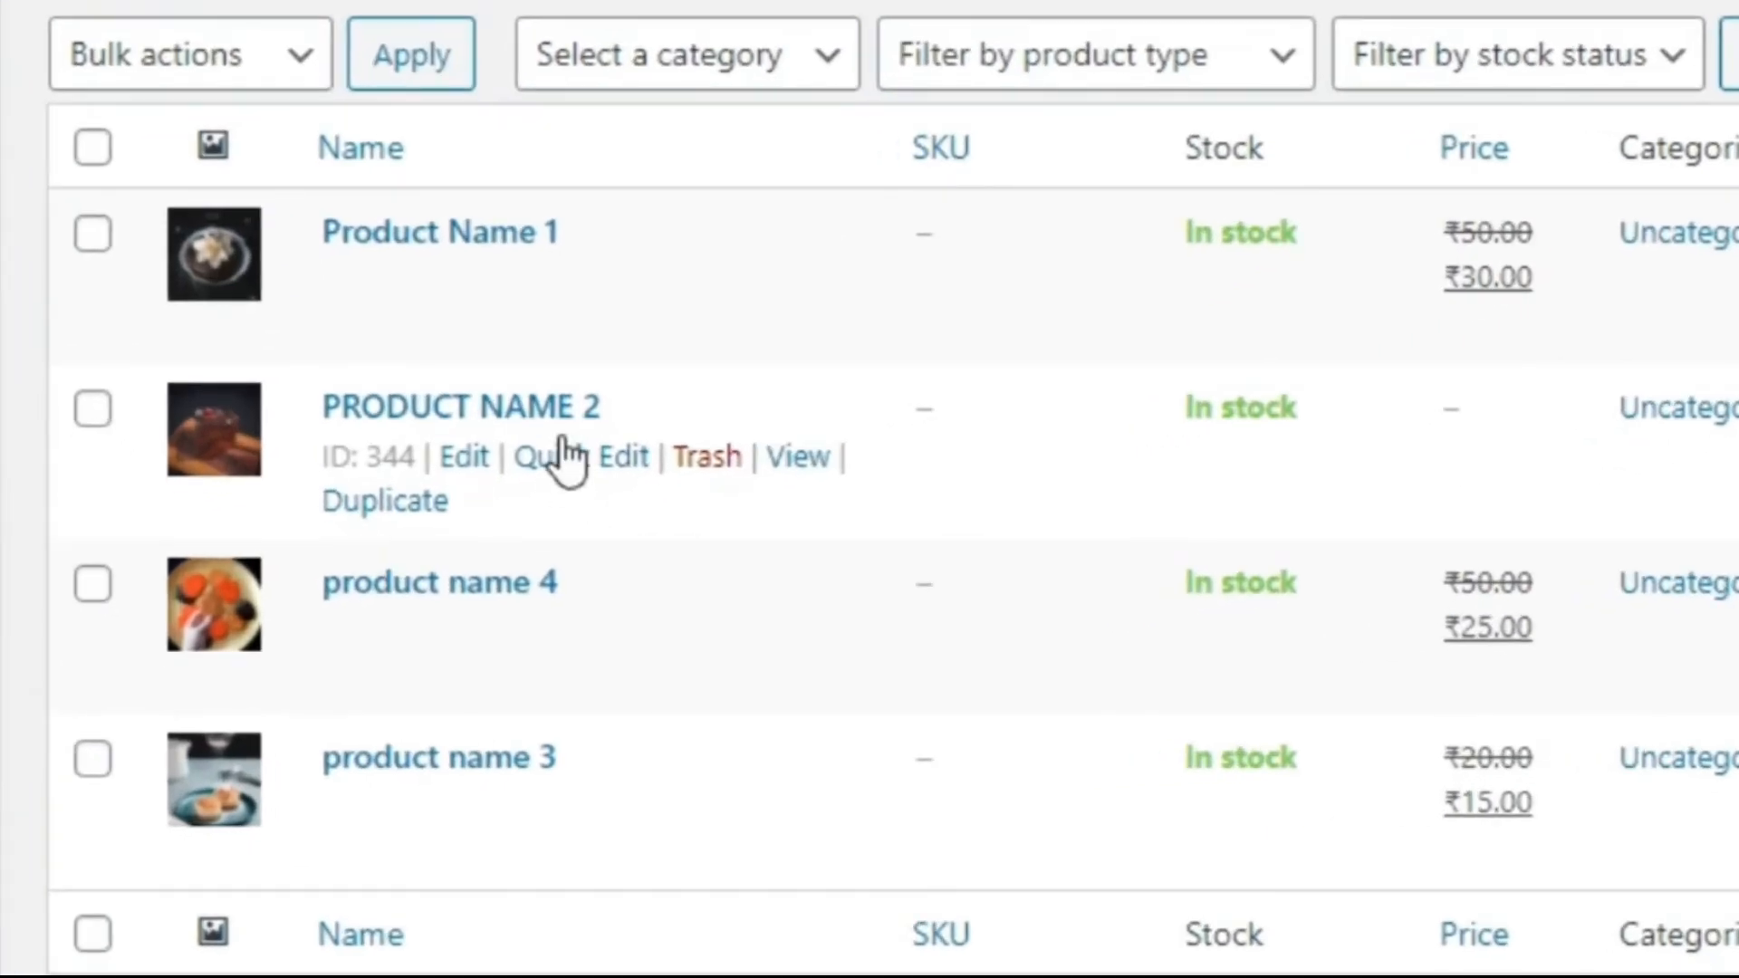
# Quick-edit PRODUCT NAME 2 to price 60 with sale price 50 and update it.
pyautogui.click(565, 456)
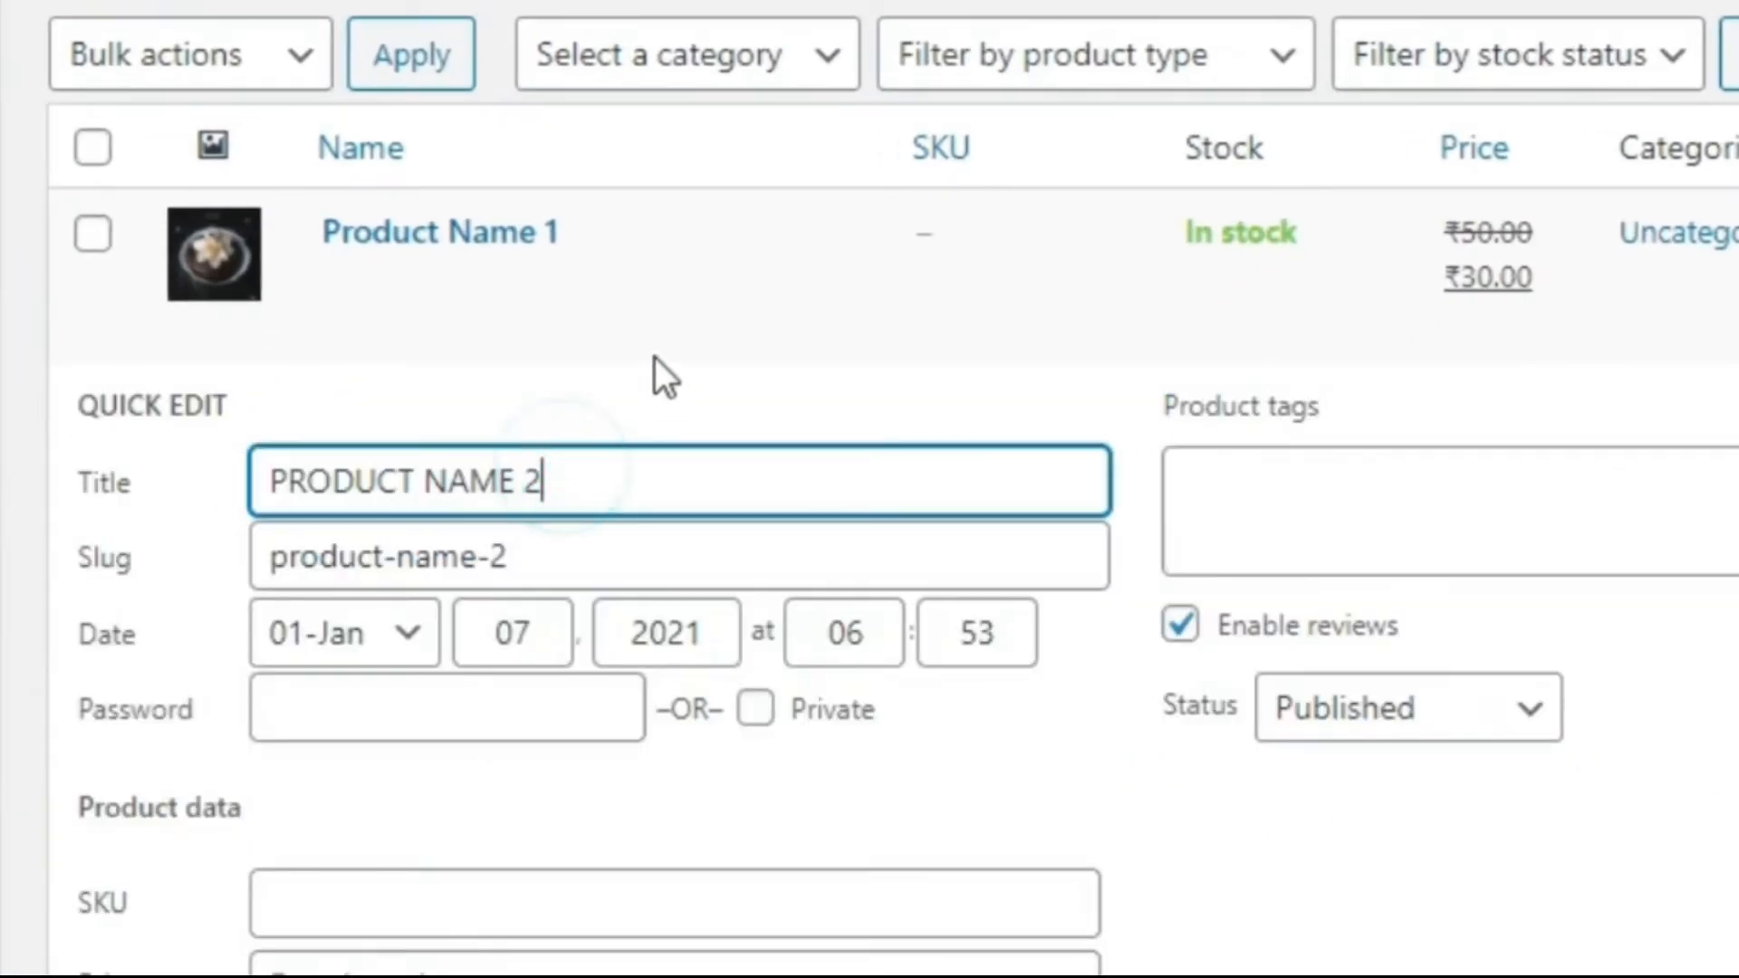
pyautogui.scroll(-3)
pyautogui.write('60')
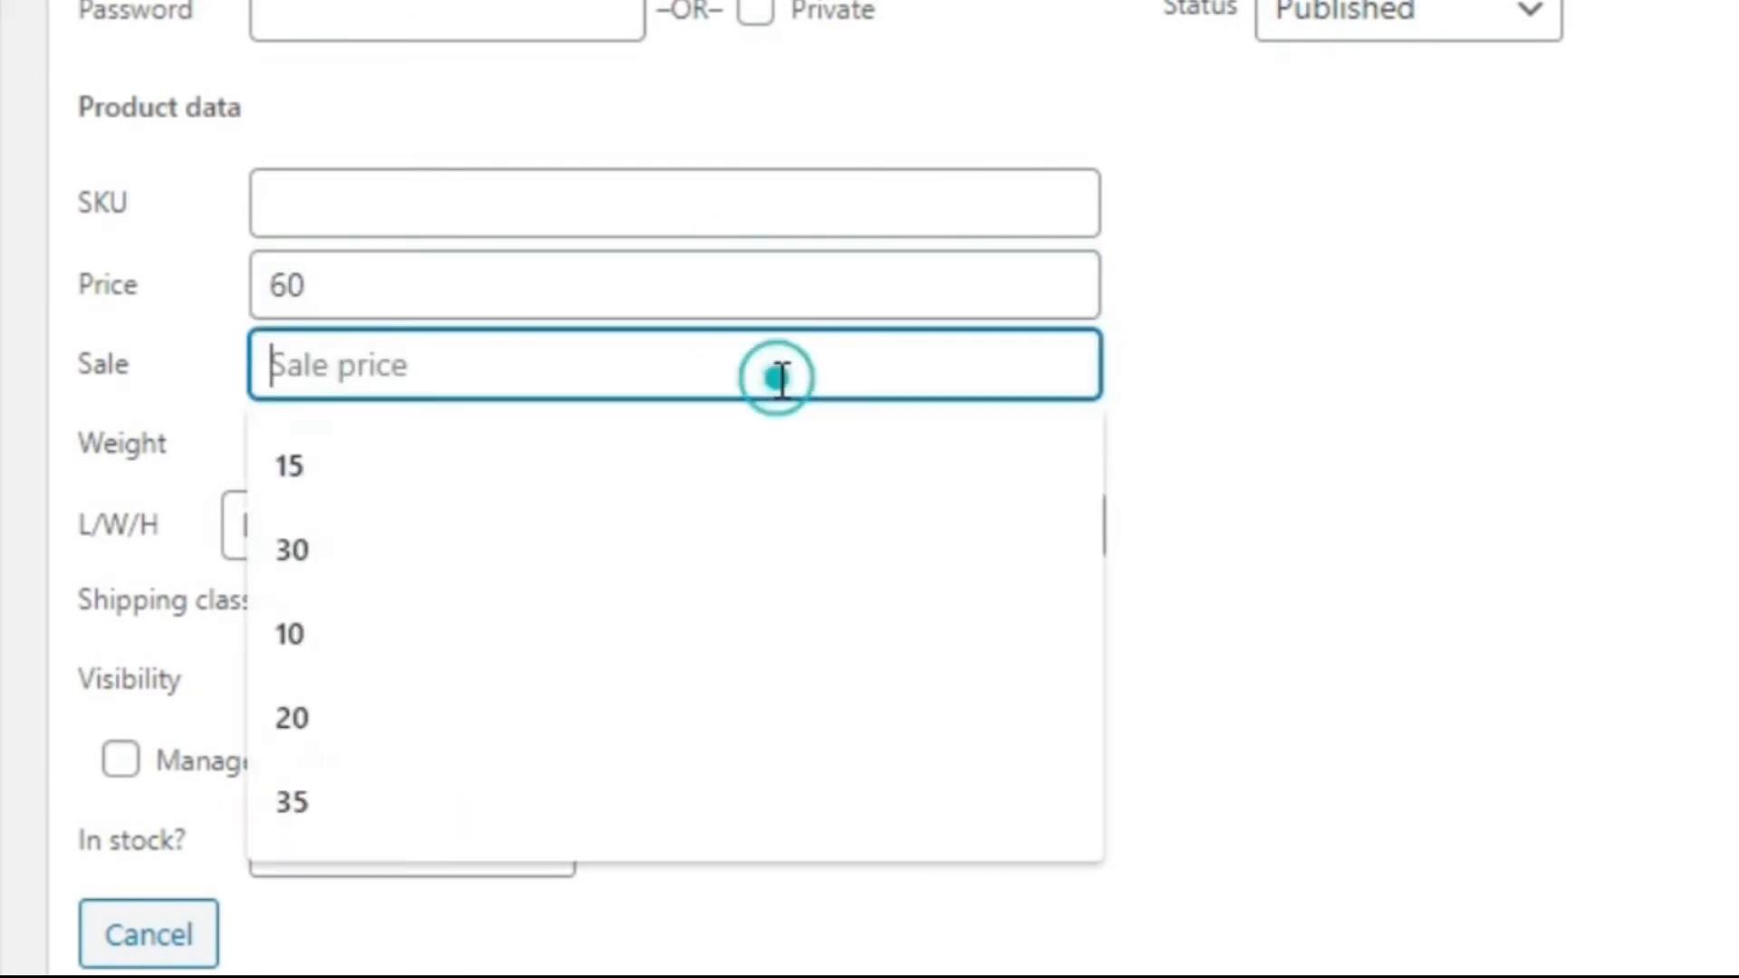
pyautogui.write('50')
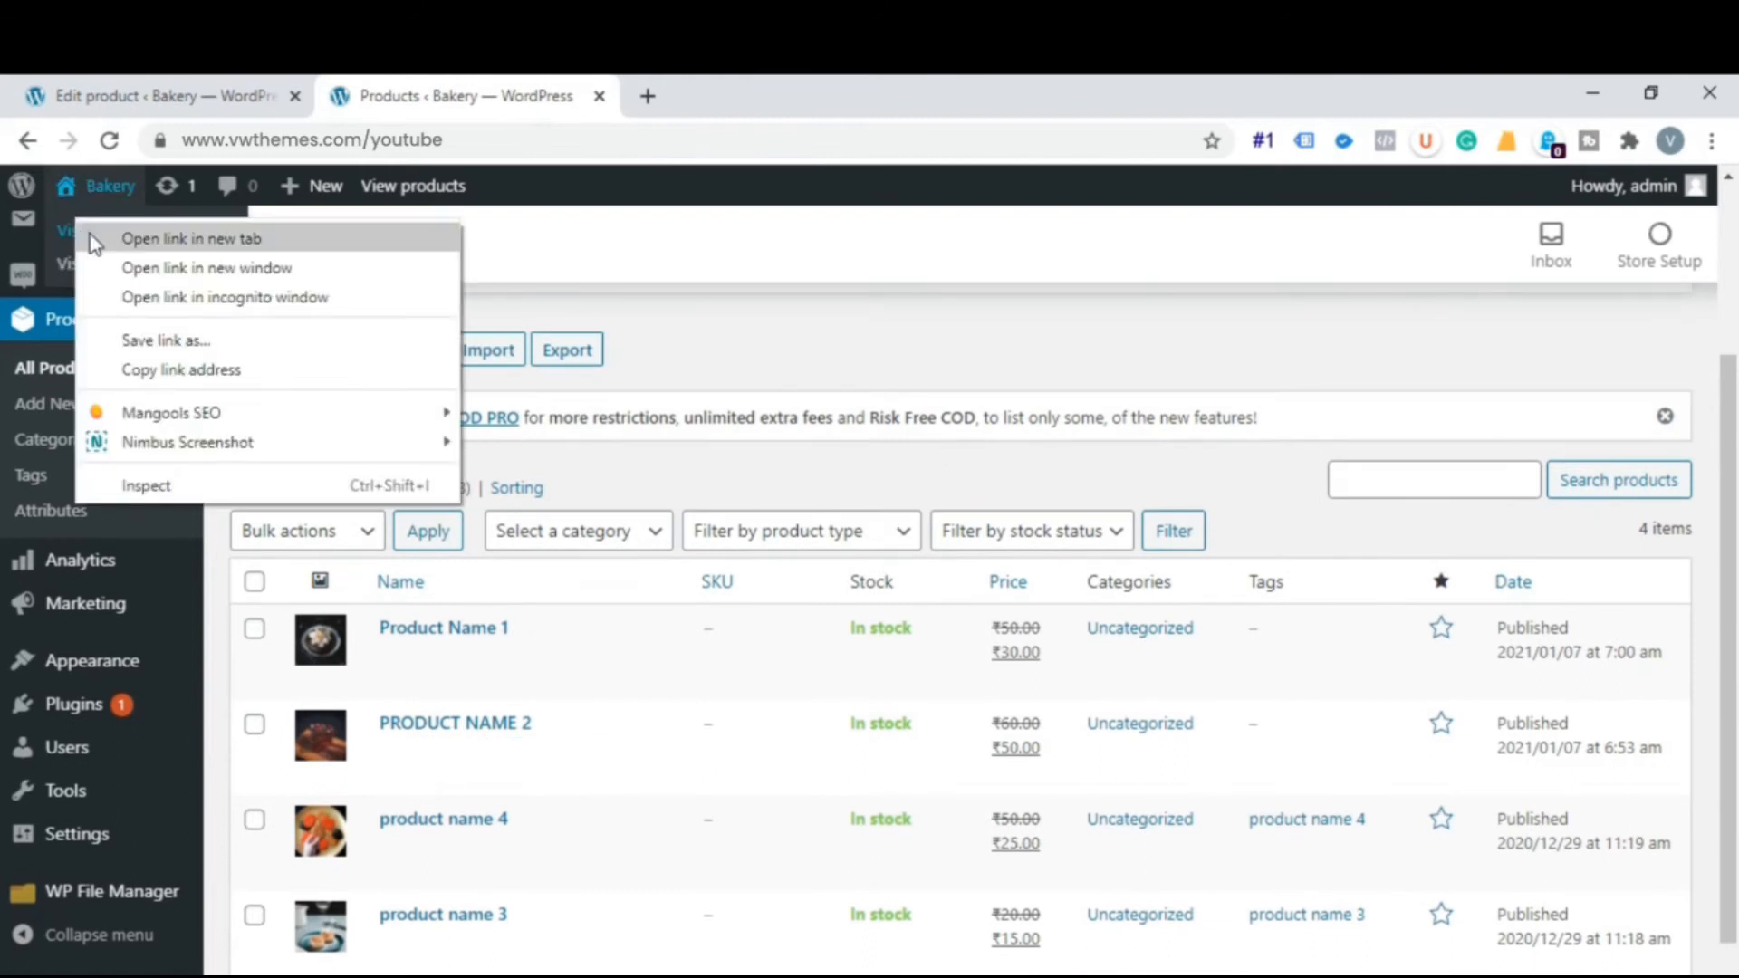
# Open the live Bakery storefront home page in a new browser tab.
pyautogui.click(192, 239)
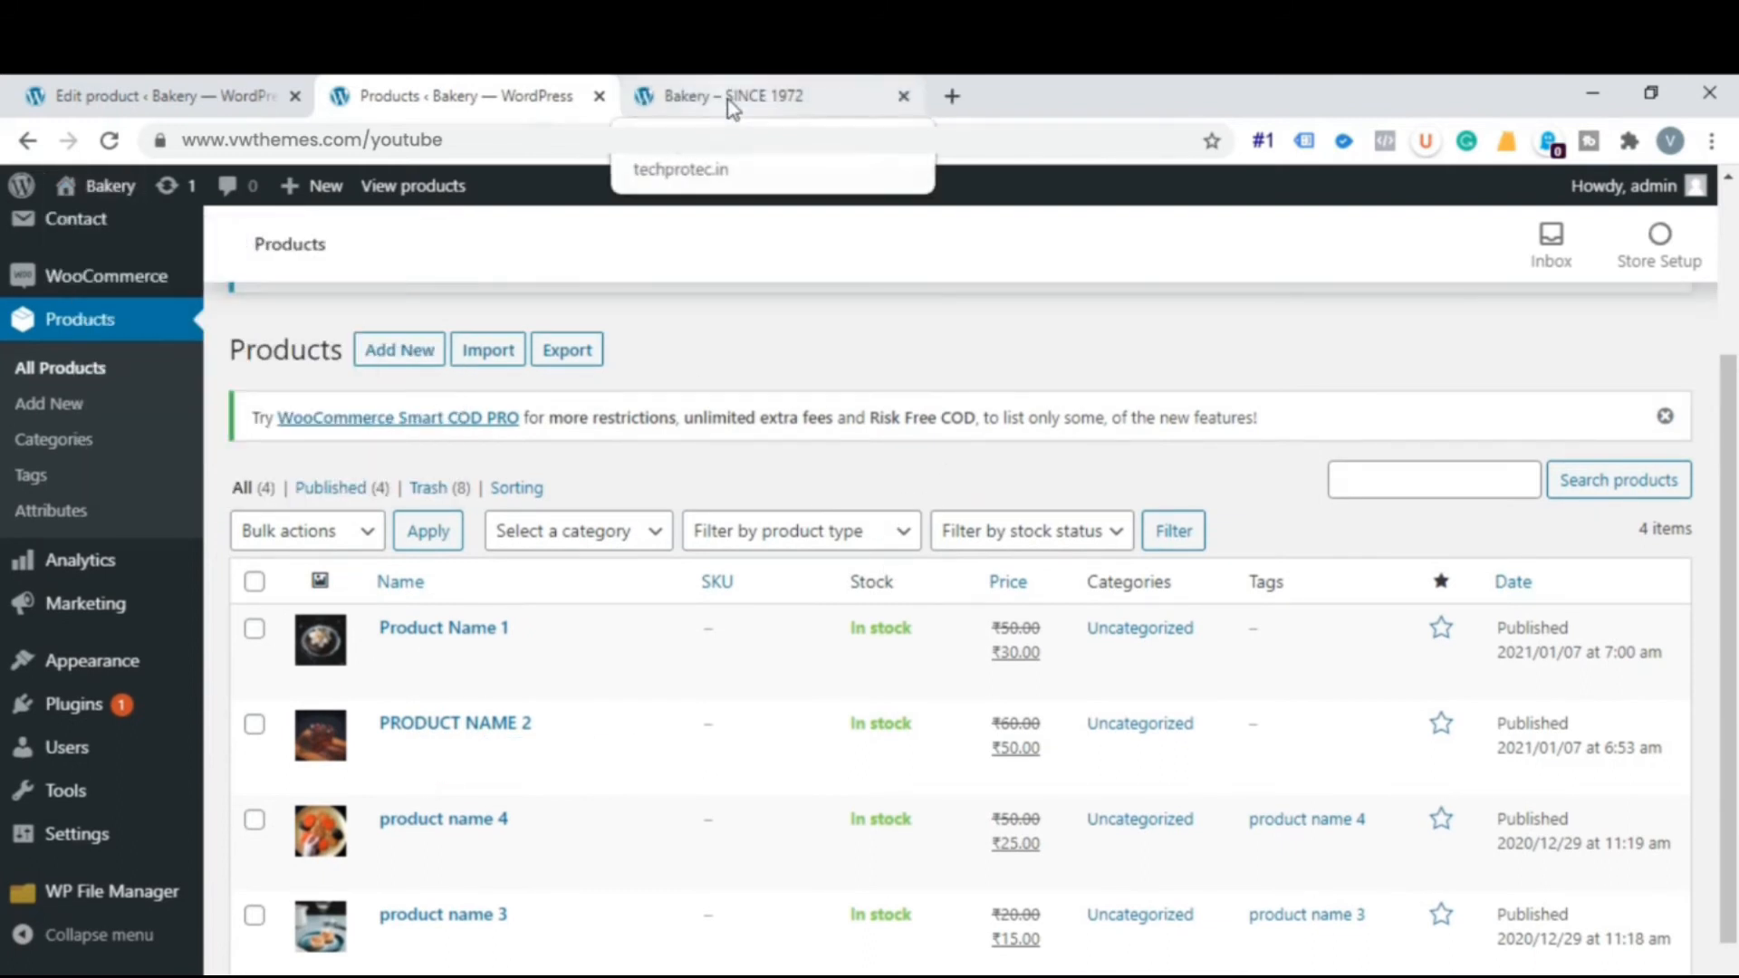
pyautogui.click(737, 96)
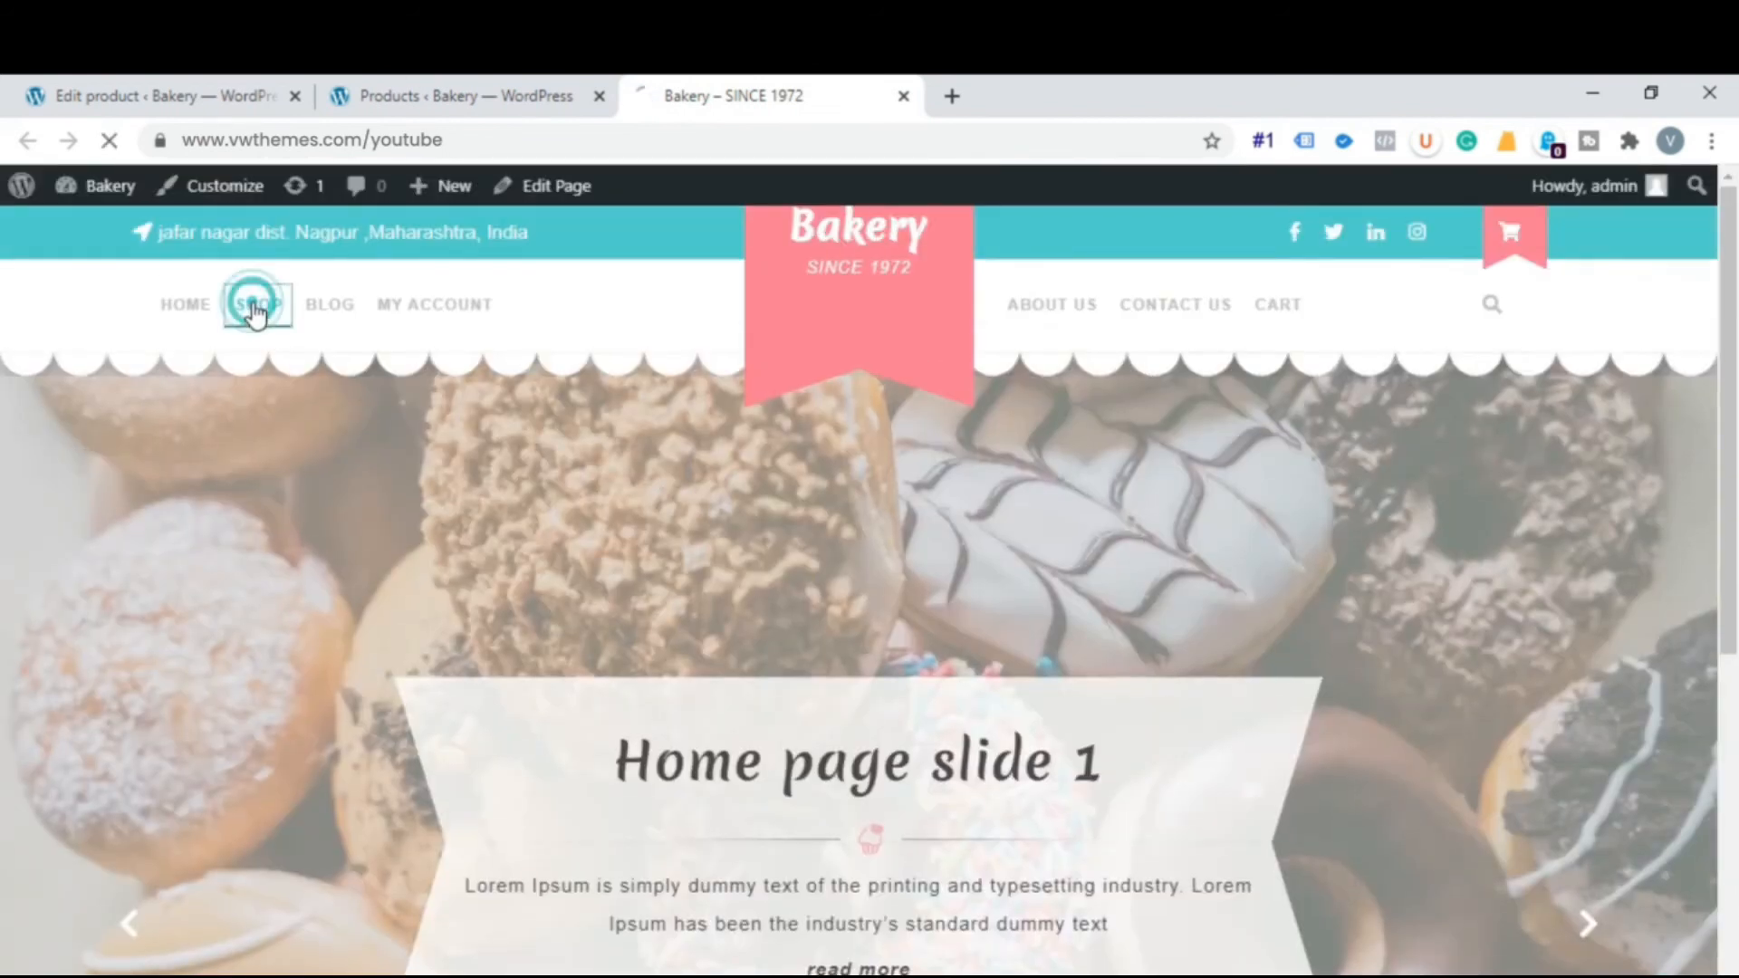
# Review the Shop page's four Sale-tagged products, then return to the home page.
pyautogui.click(258, 304)
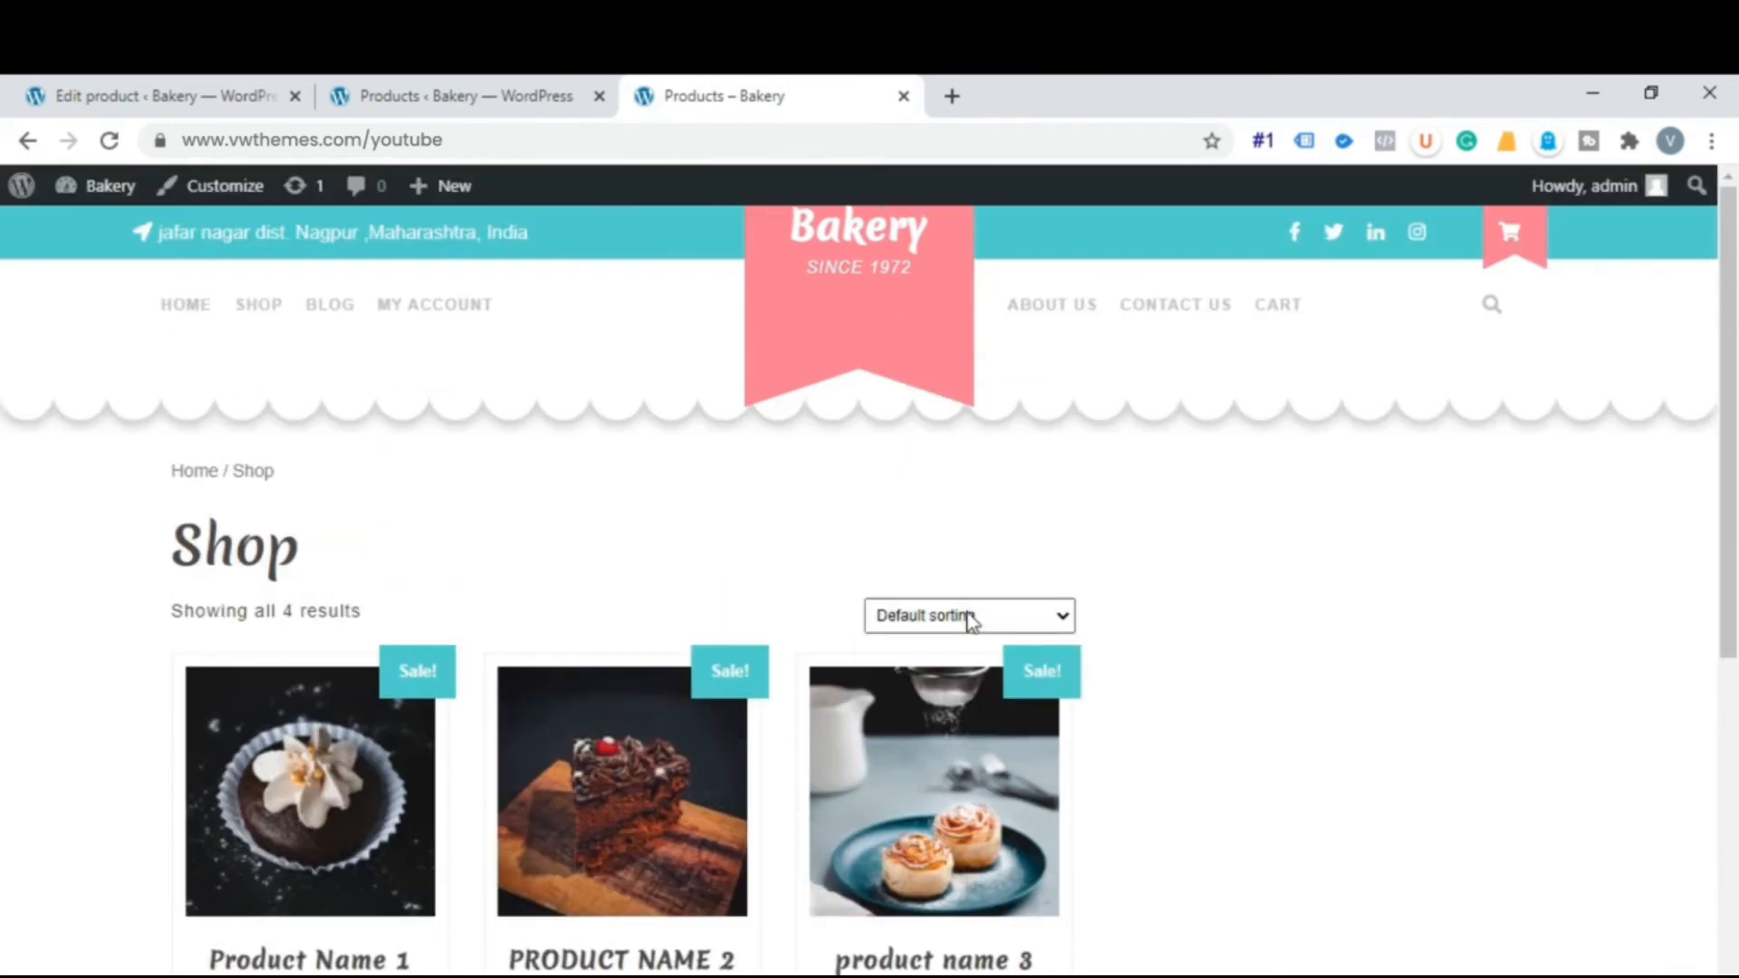
pyautogui.click(966, 616)
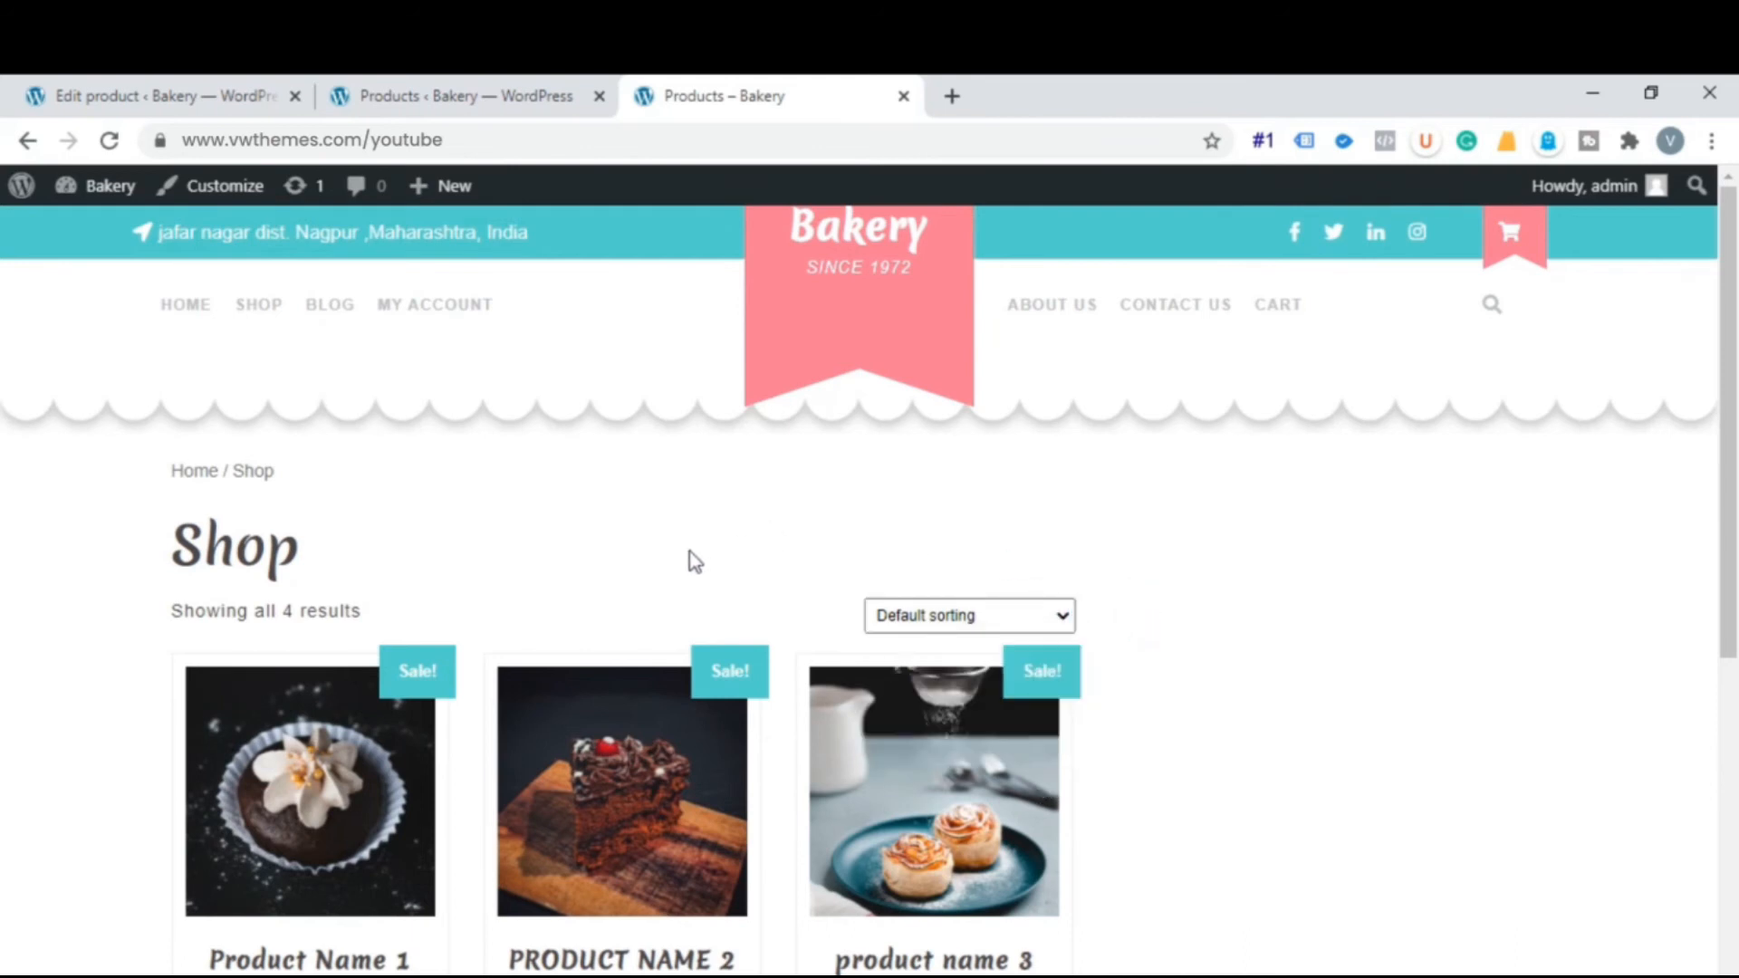
pyautogui.click(185, 304)
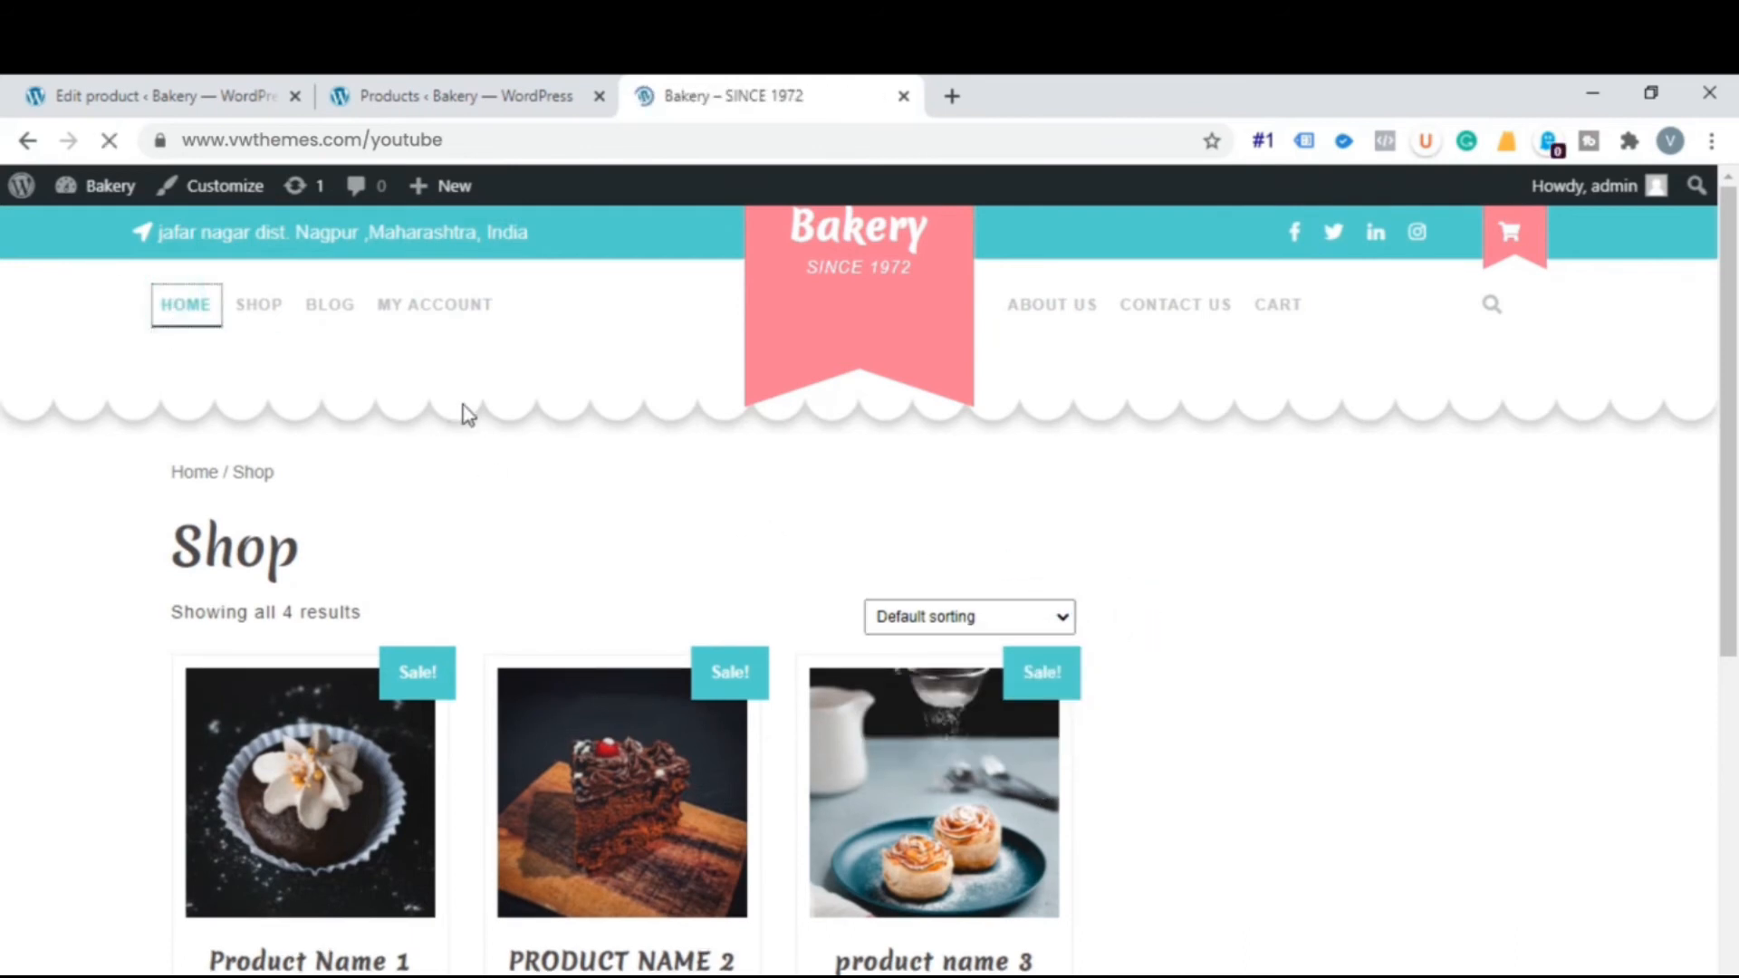